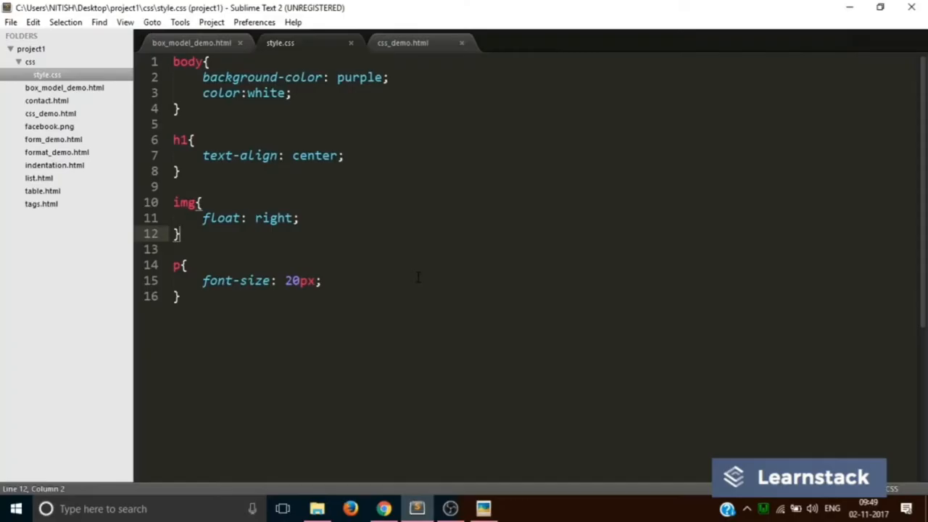
Review the demo paragraph markup in css_demo.html, then return to style.css.
{"action": "left_click", "coordinate": [240, 43]}
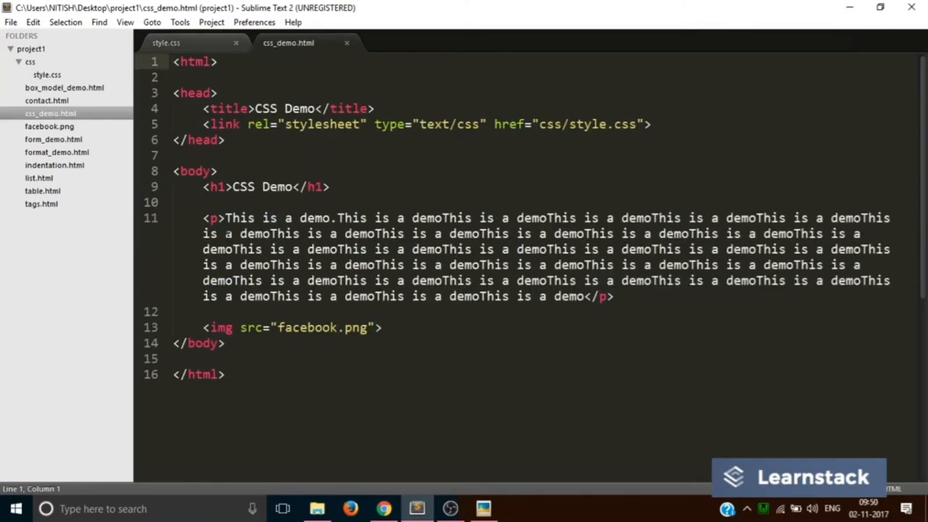
{"action": "left_click_drag", "start_coordinate": [208, 218], "coordinate": [612, 296]}
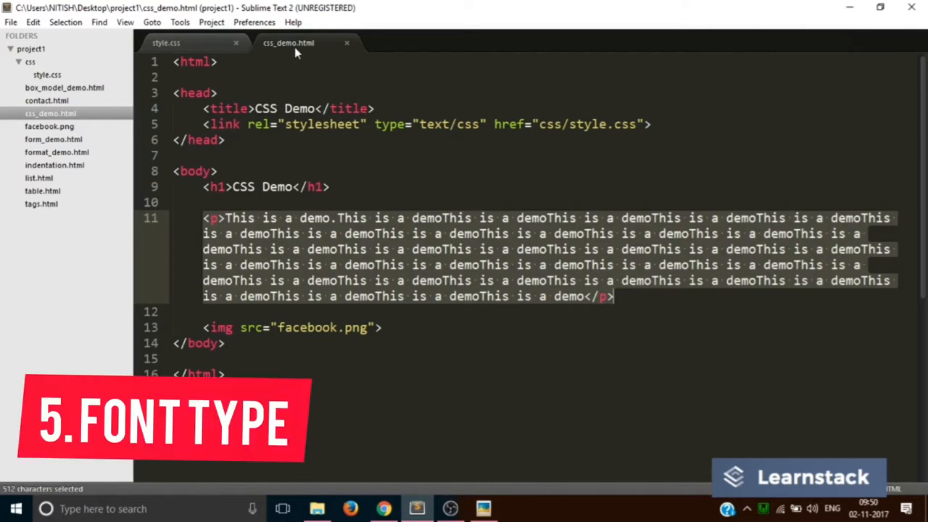
{"action": "left_click", "coordinate": [165, 42]}
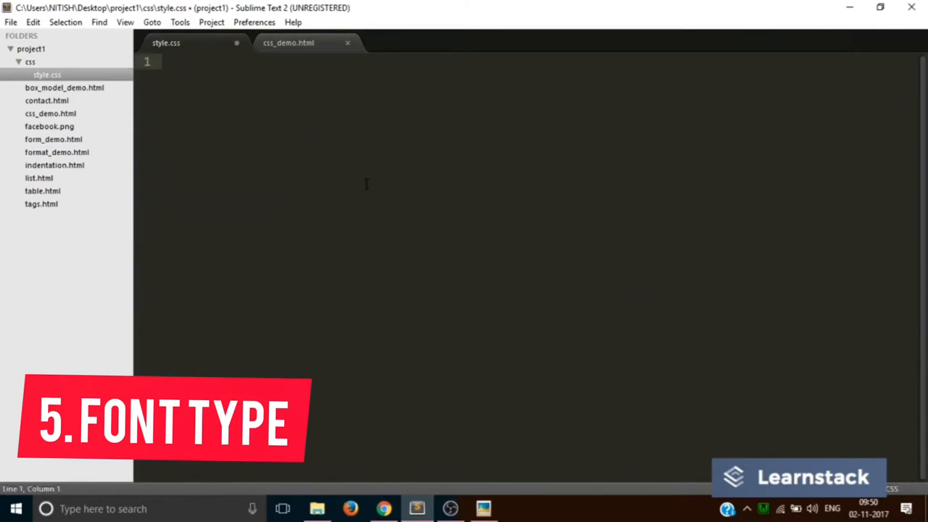
Save the emptied style.css and revisit the facebook.png image line in css_demo.html.
{"action": "left_click", "coordinate": [11, 22]}
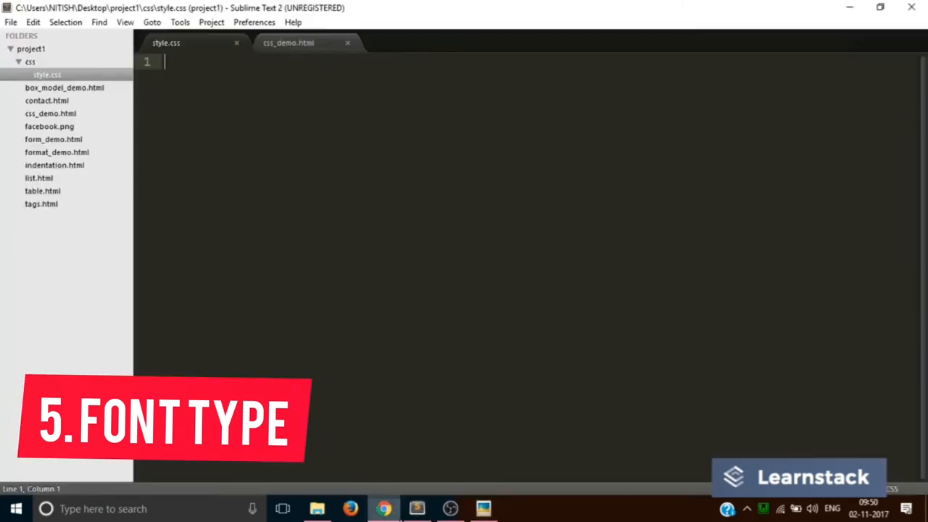
{"action": "left_click", "coordinate": [288, 42]}
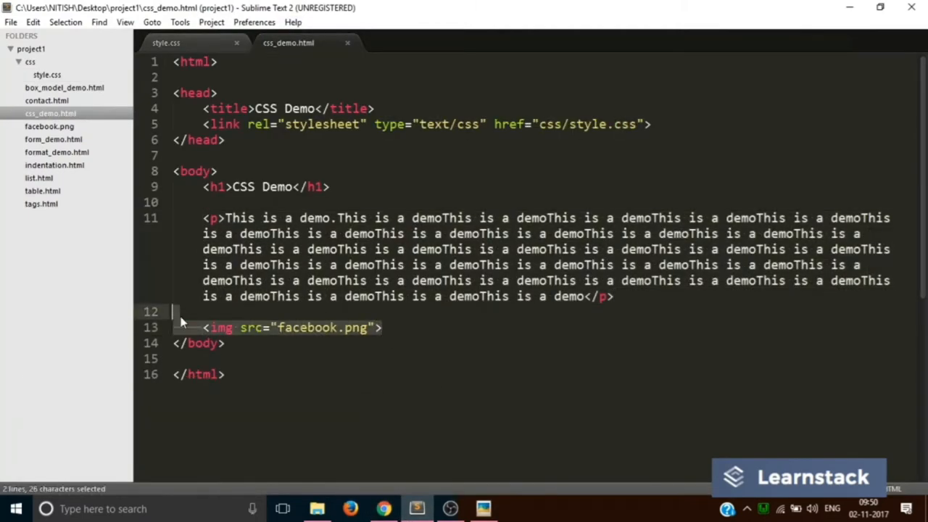
{"action": "left_click", "coordinate": [11, 22]}
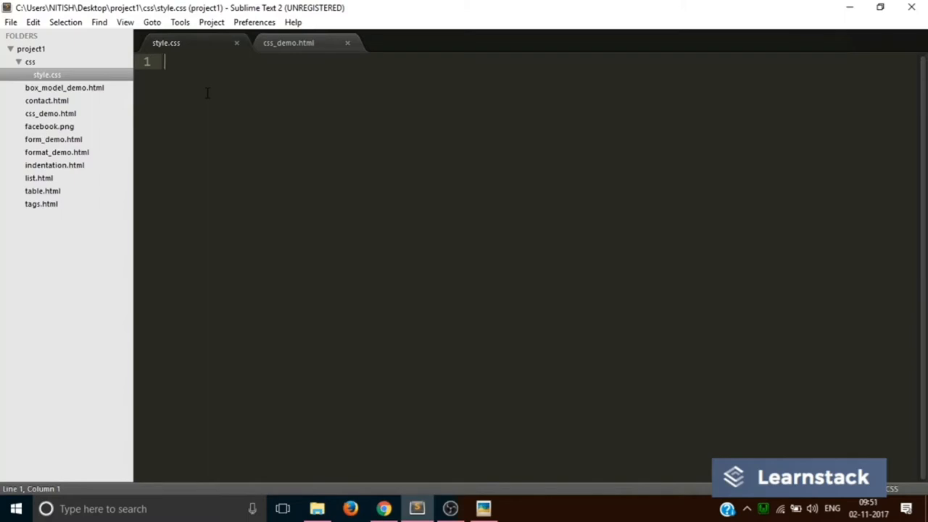
Add a p rule with font-family "Times", save it and preview the paragraph in Chrome.
{"action": "type", "text": "p{"}
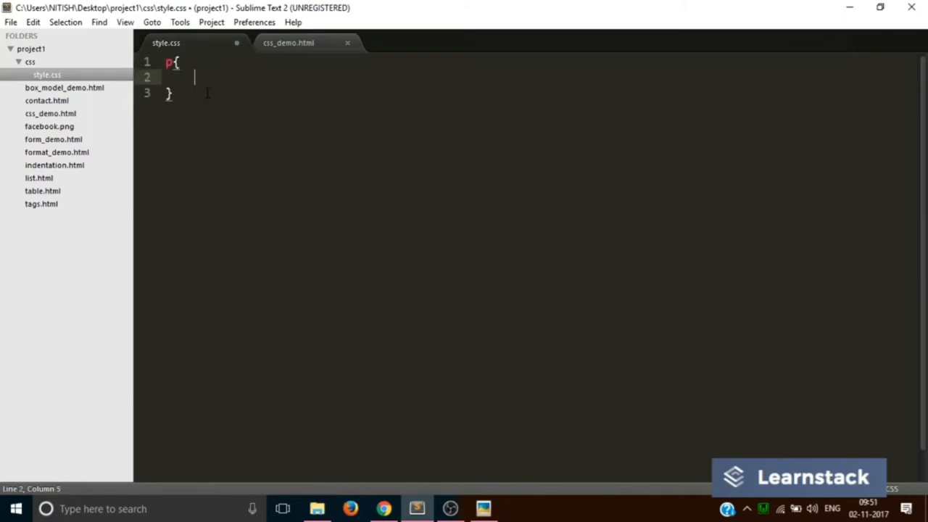
{"action": "type", "text": "font-family:"}
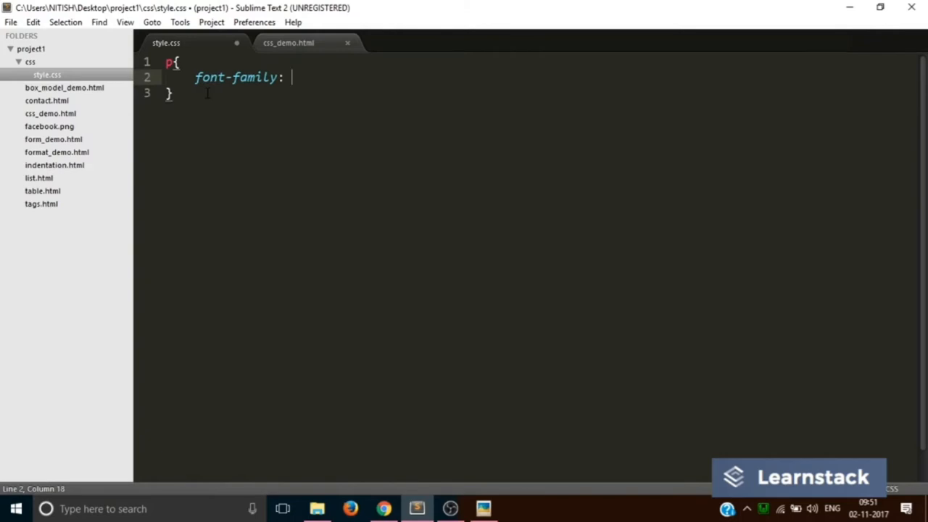
{"action": "type", "text": "\"Times\""}
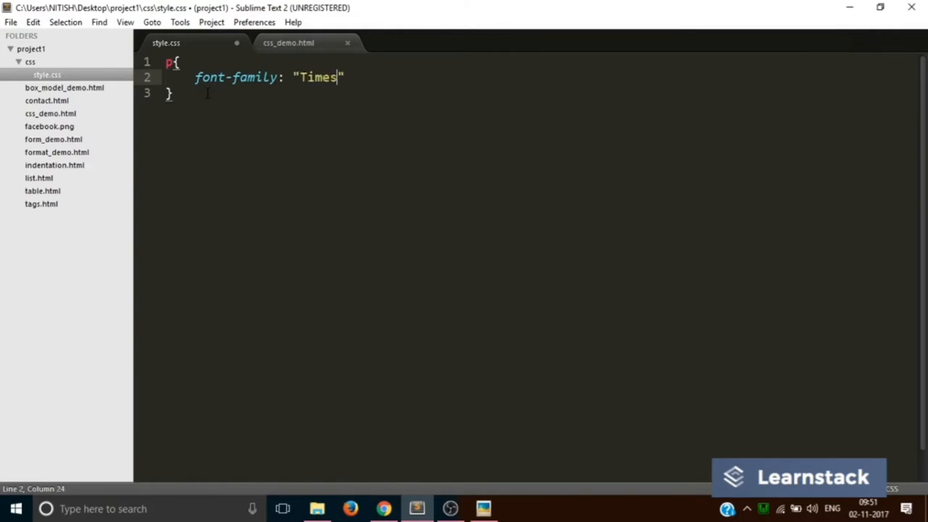
{"action": "type", "text": ";"}
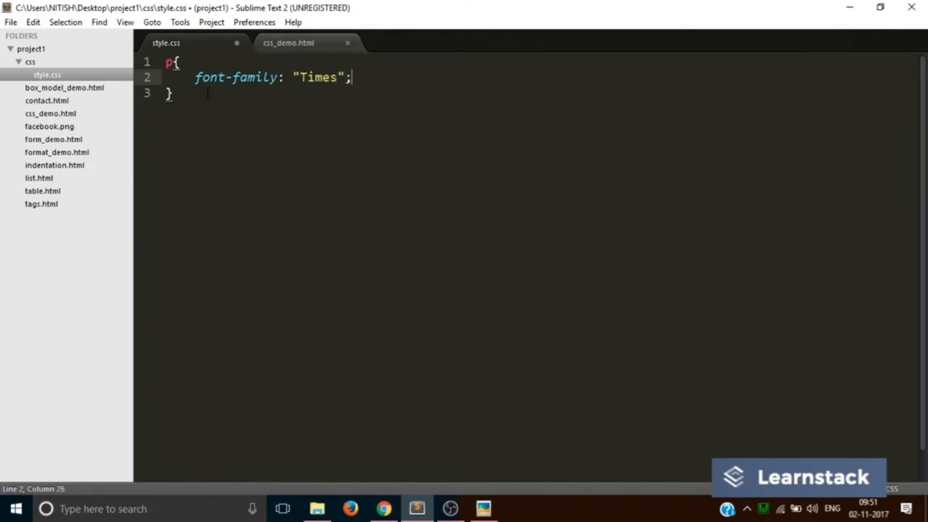
{"action": "left_click", "coordinate": [12, 21]}
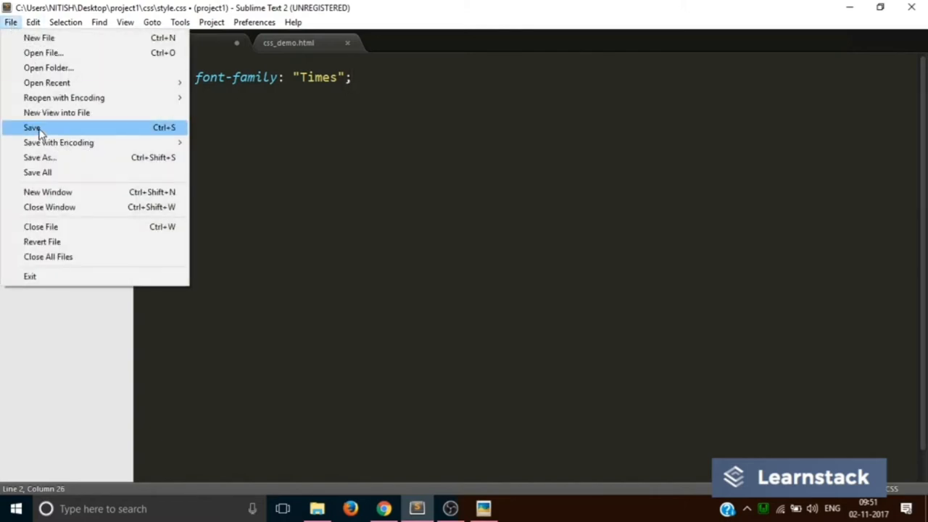
{"action": "left_click", "coordinate": [32, 127]}
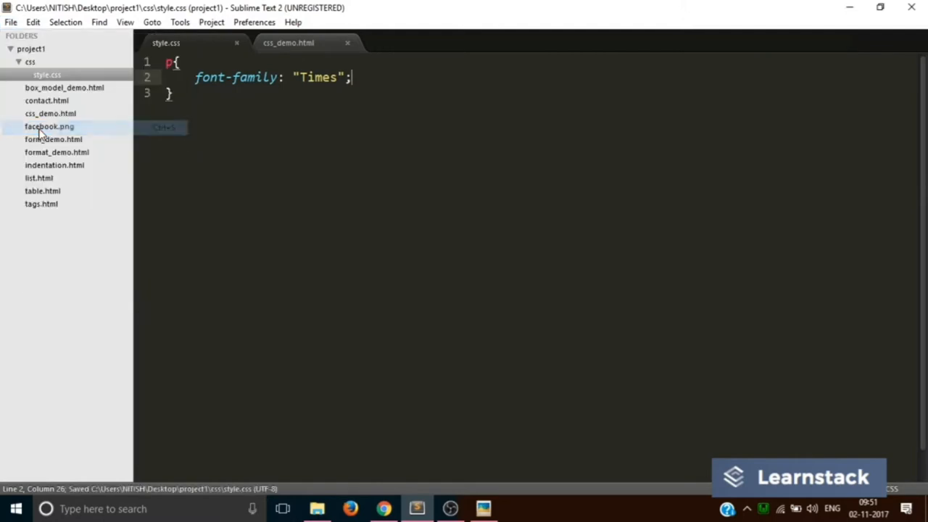
{"action": "left_click", "coordinate": [383, 507]}
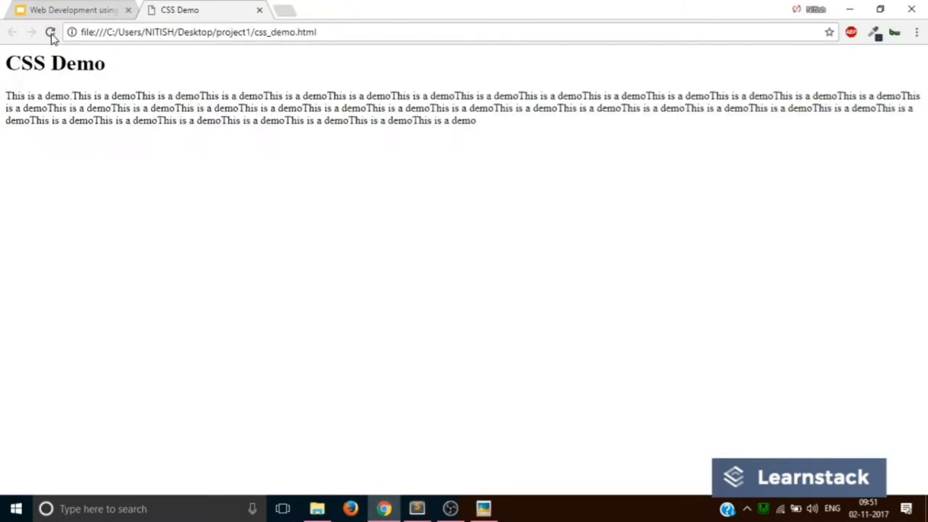
{"action": "left_click", "coordinate": [50, 32]}
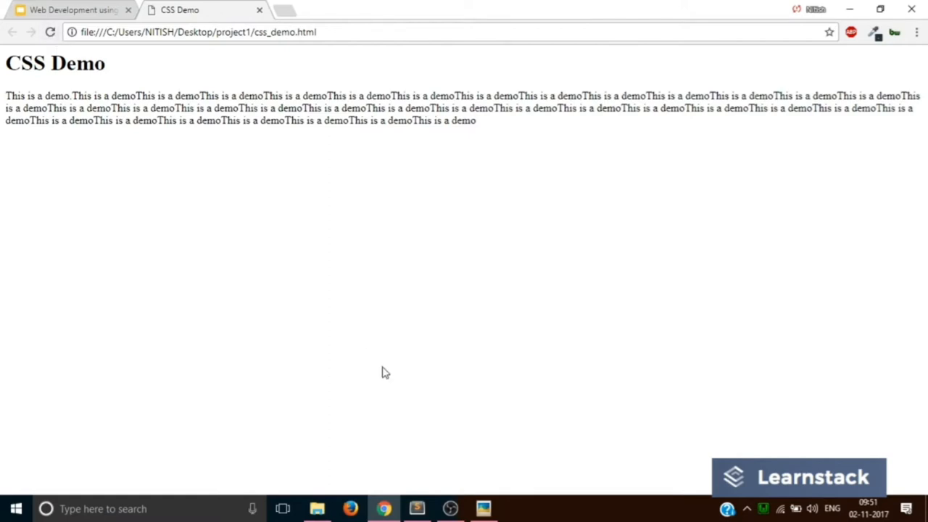
Change the paragraph font to Arial, save and inspect it in the browser.
{"action": "left_click", "coordinate": [417, 507]}
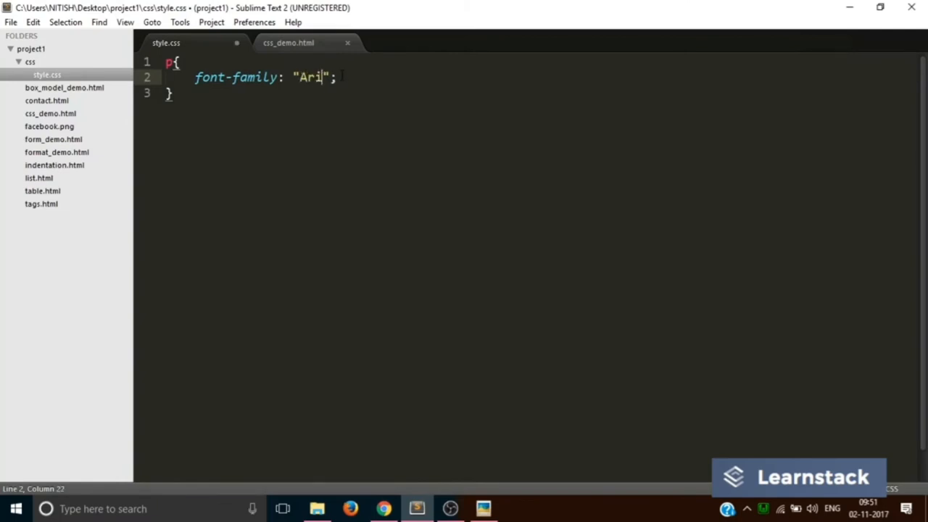
{"action": "left_click", "coordinate": [12, 22]}
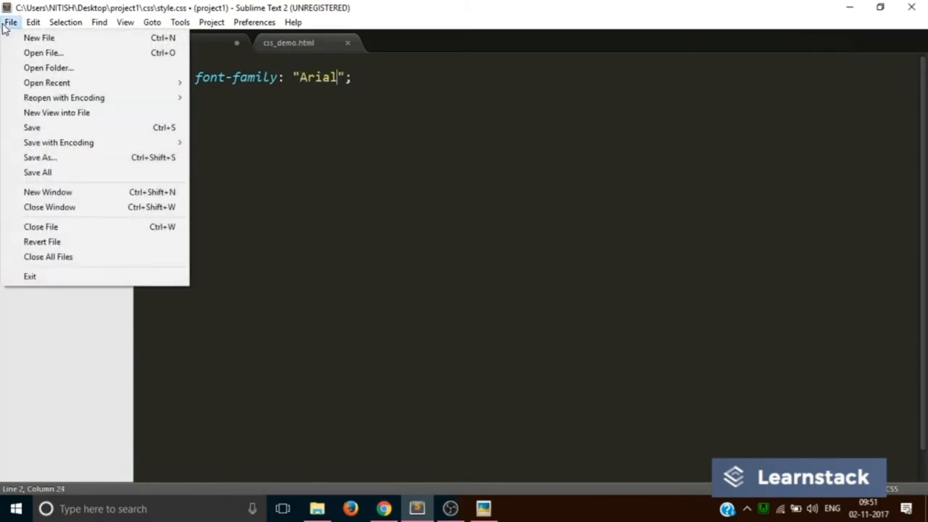
{"action": "left_click", "coordinate": [383, 508]}
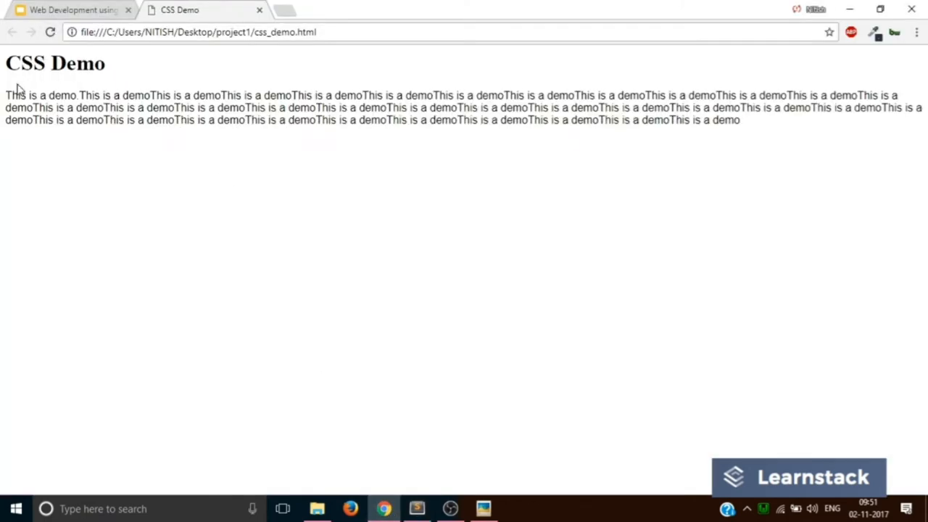
{"action": "left_click_drag", "start_coordinate": [6, 96], "coordinate": [739, 119]}
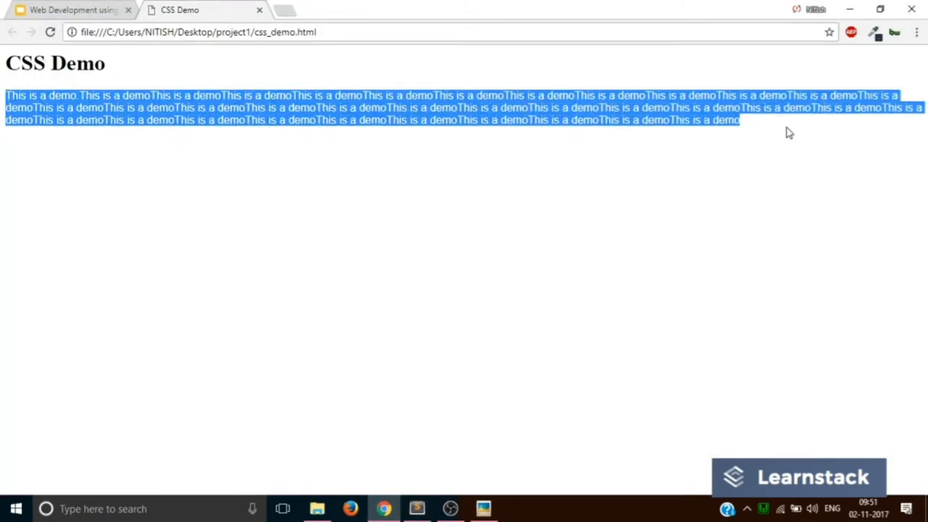
{"action": "left_click", "coordinate": [418, 508]}
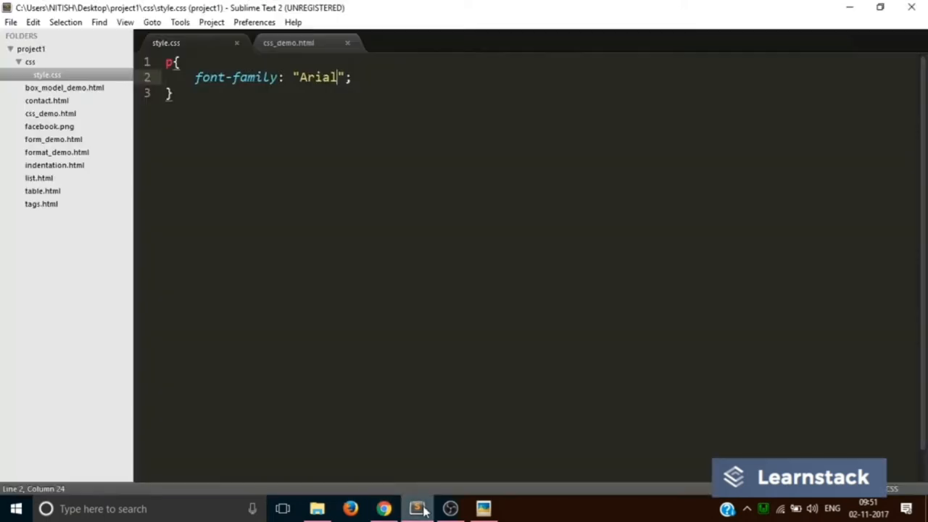
Change the paragraph font to Courier, save, preview it, then bring up css_demo.html.
{"action": "key", "text": "BackSpace"}
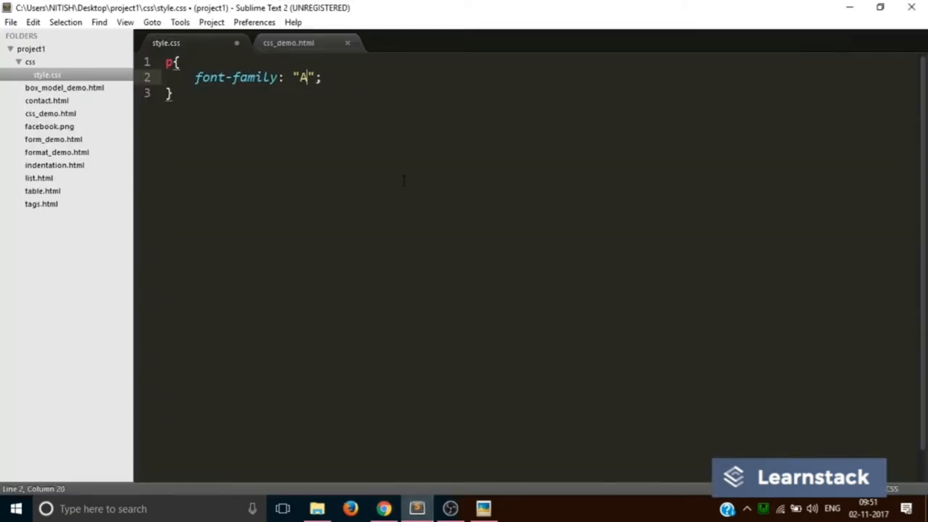
{"action": "type", "text": "Courier"}
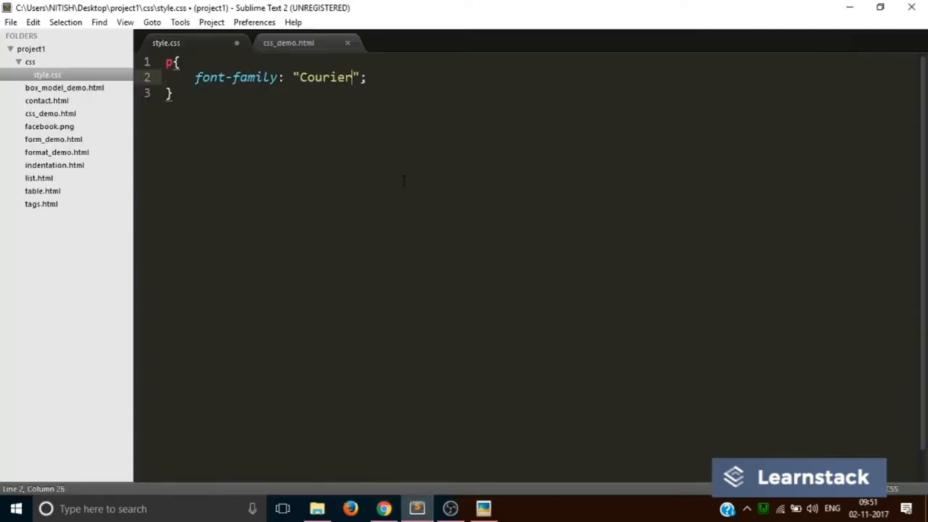
{"action": "left_click", "coordinate": [11, 22]}
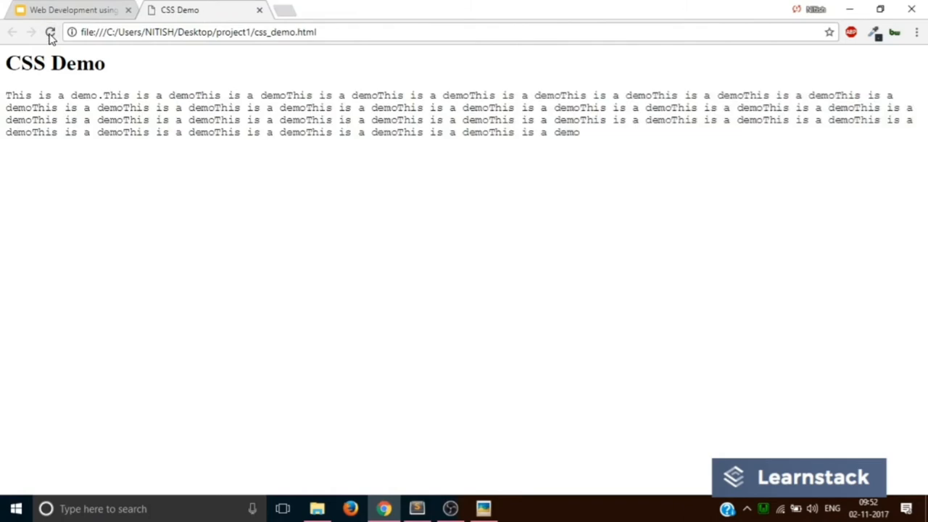
{"action": "left_click_drag", "start_coordinate": [5, 96], "coordinate": [573, 132]}
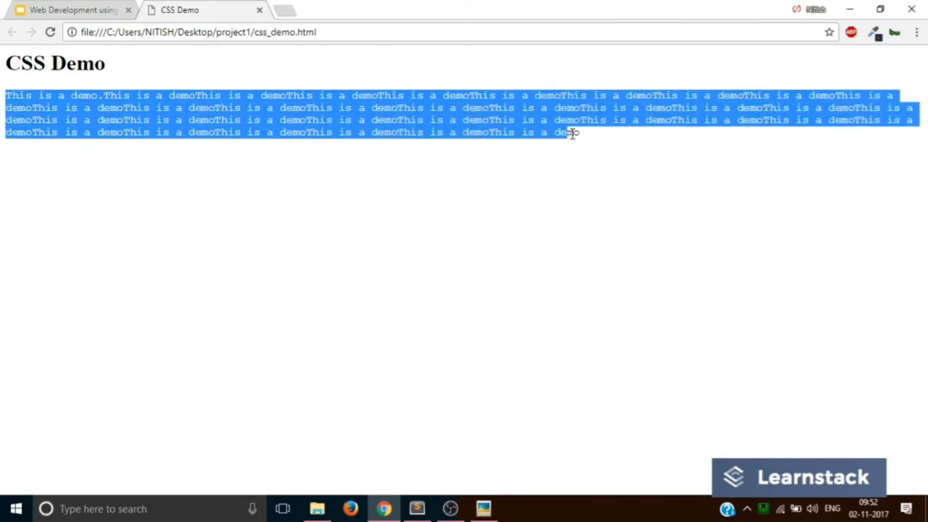
{"action": "left_click", "coordinate": [559, 212]}
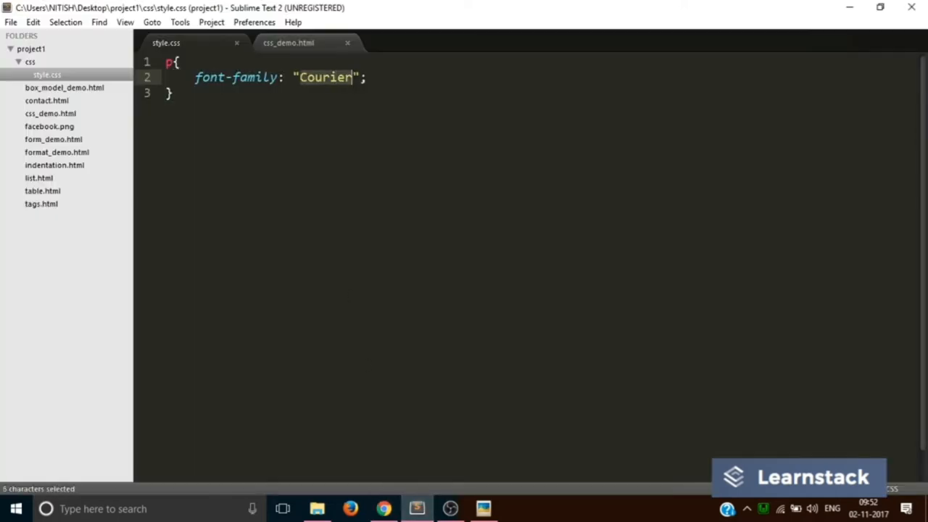
{"action": "left_click", "coordinate": [287, 42]}
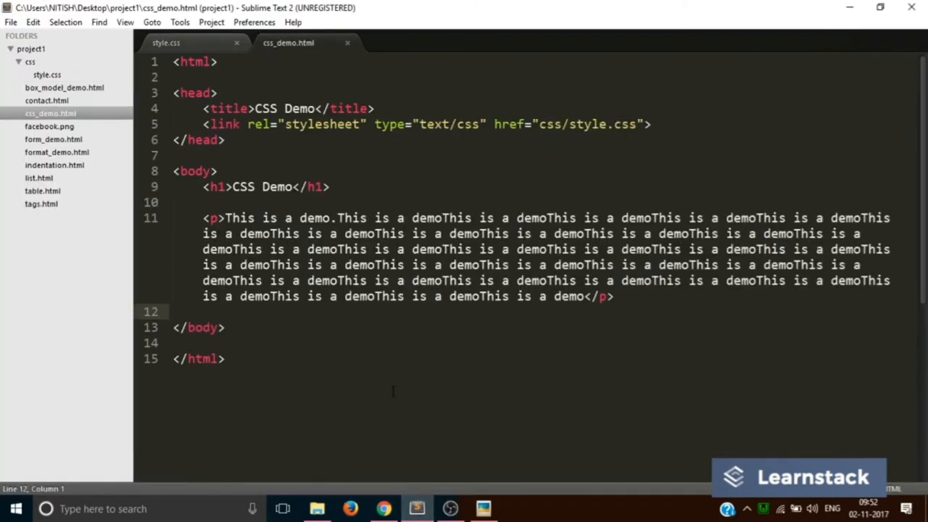
Check the CSS Demo heading in Chrome, then return to style.css in the editor.
{"action": "left_click", "coordinate": [385, 507]}
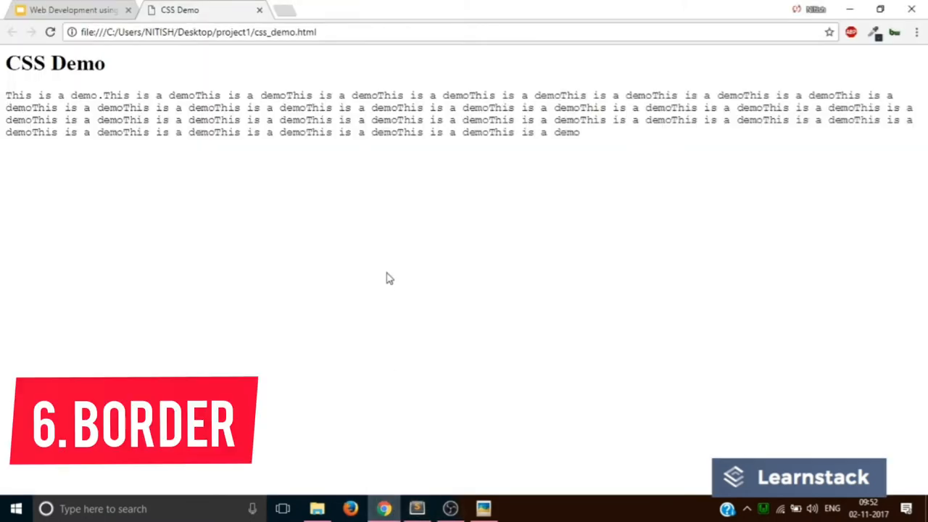
{"action": "mouse_move", "coordinate": [281, 200]}
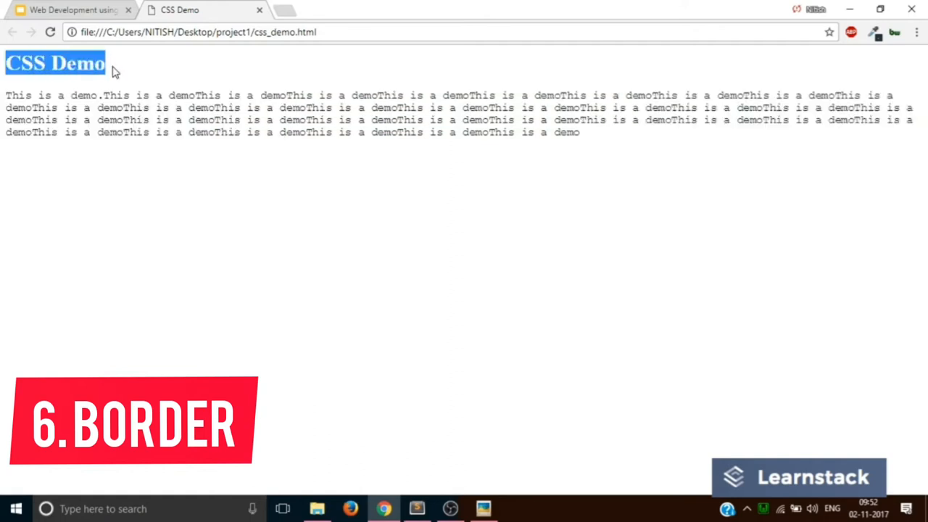
{"action": "left_click", "coordinate": [415, 507]}
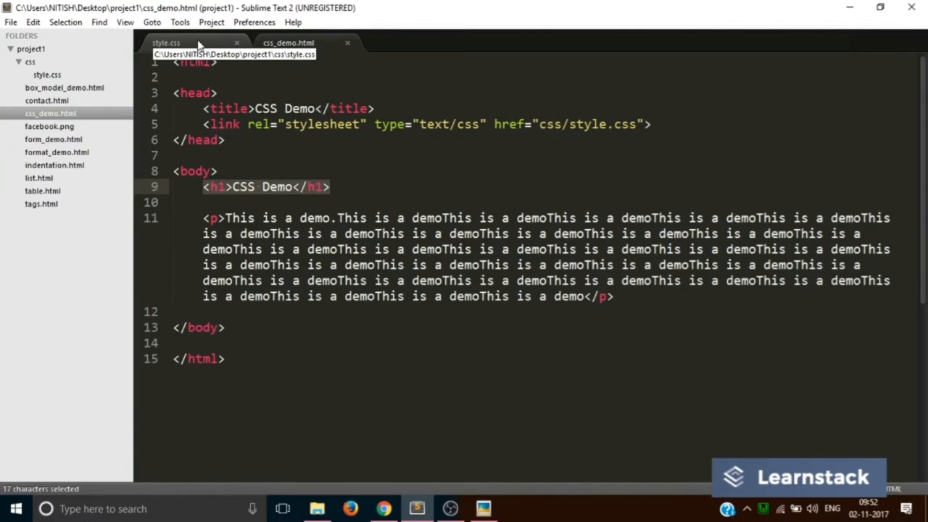
{"action": "left_click", "coordinate": [165, 42]}
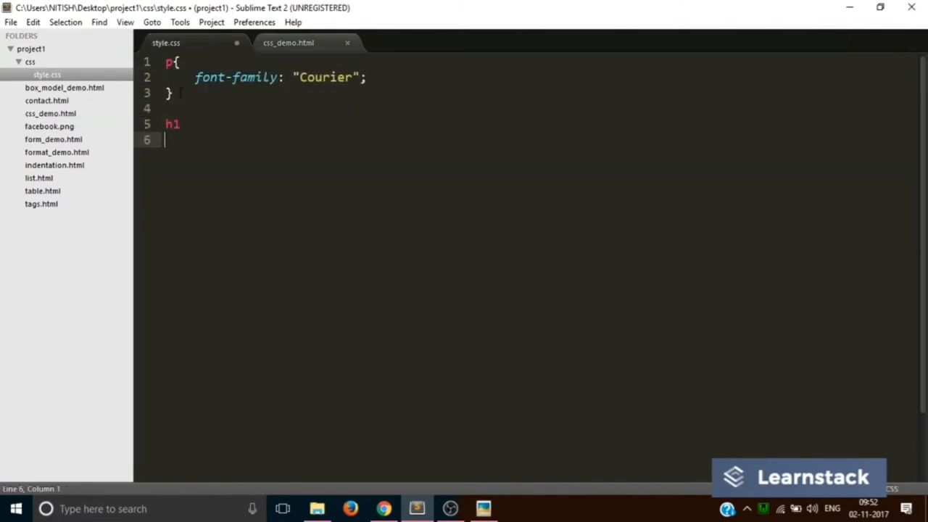
Give h1 a border: 10px solid declaration, save and preview it.
{"action": "type", "text": "{"}
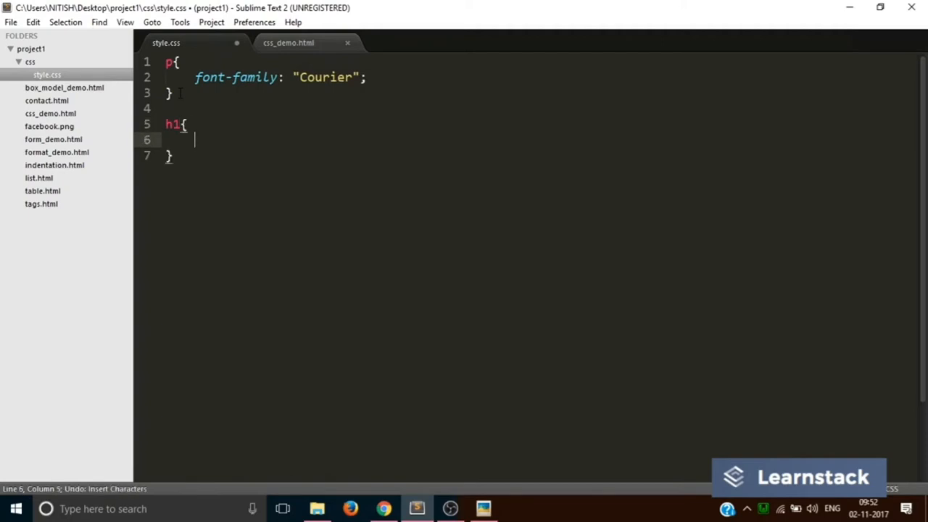
{"action": "type", "text": "border:"}
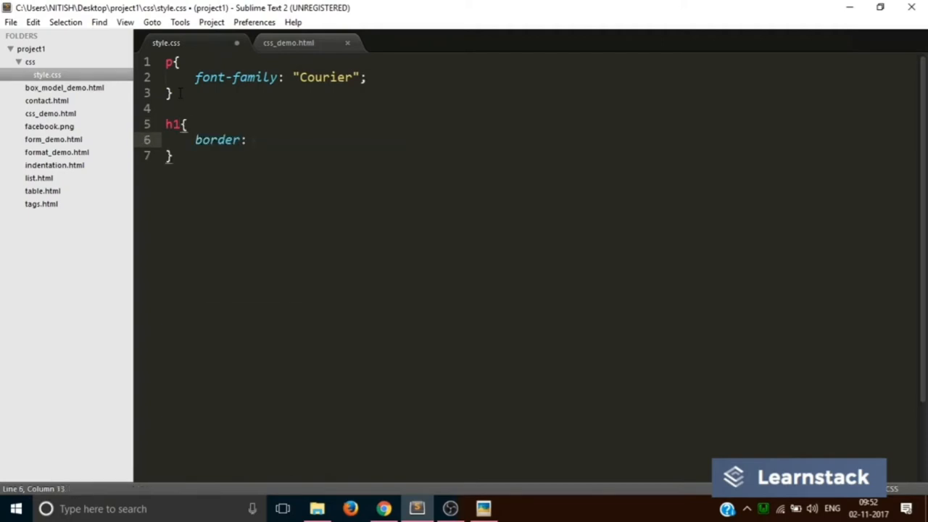
{"action": "type", "text": "1px"}
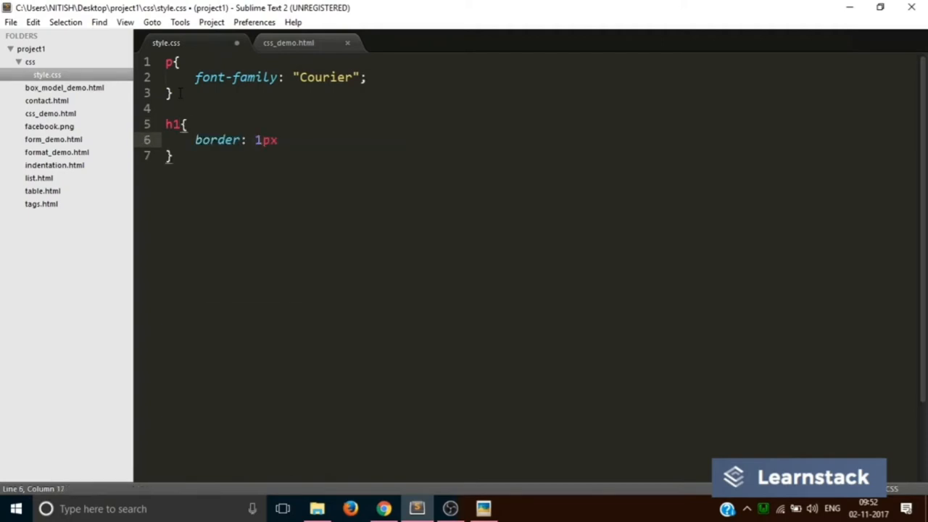
{"action": "type", "text": "#"}
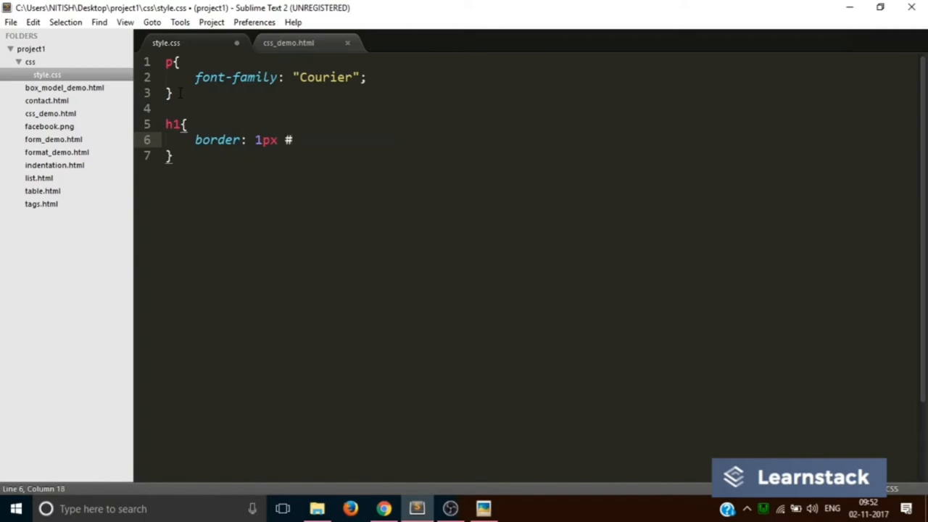
{"action": "type", "text": "red so"}
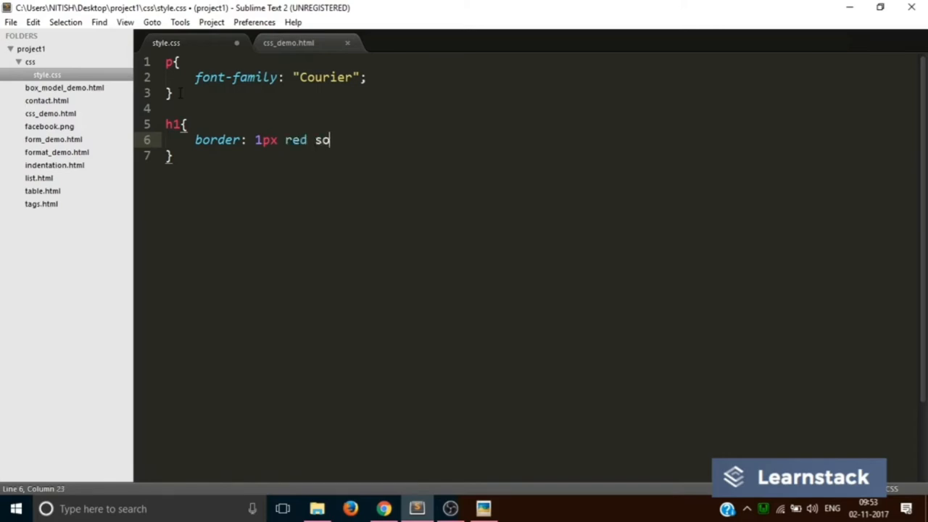
{"action": "type", "text": "lid;"}
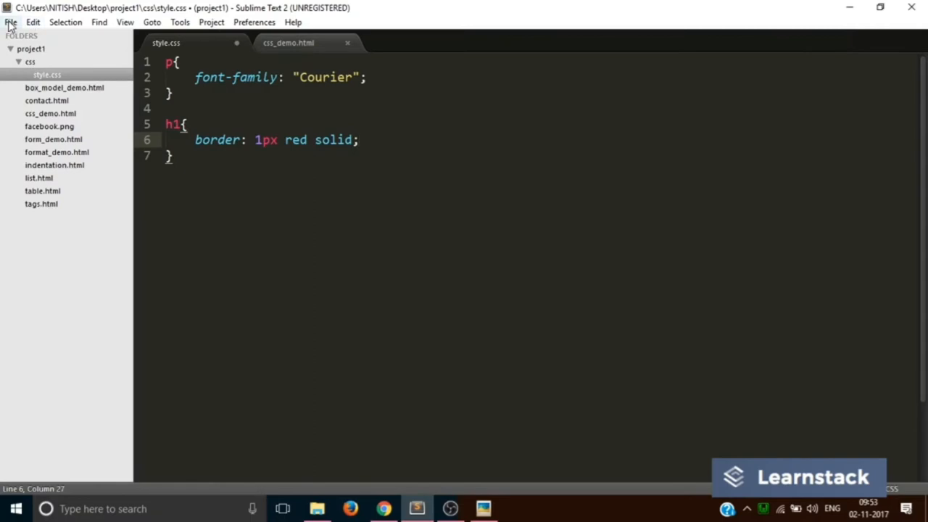
{"action": "key", "text": "ctrl+s"}
{"action": "type", "text": "0"}
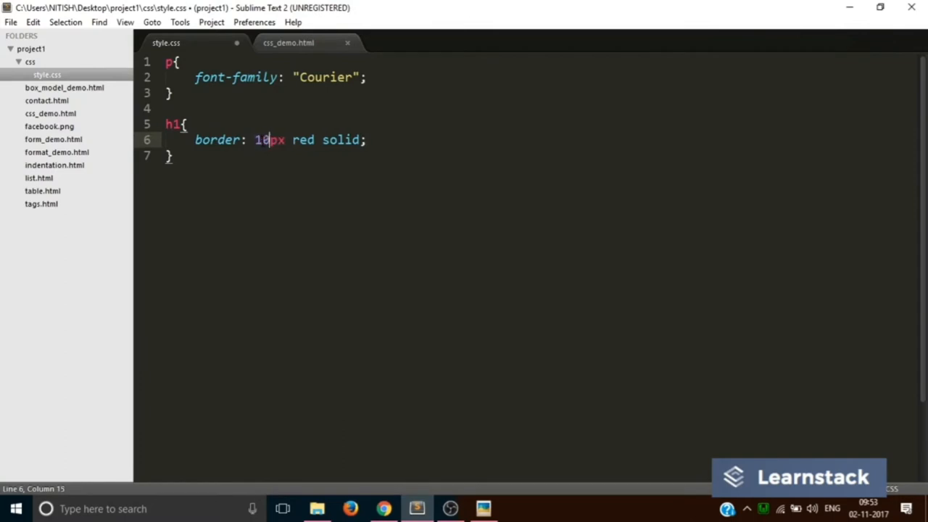
{"action": "left_click", "coordinate": [12, 22]}
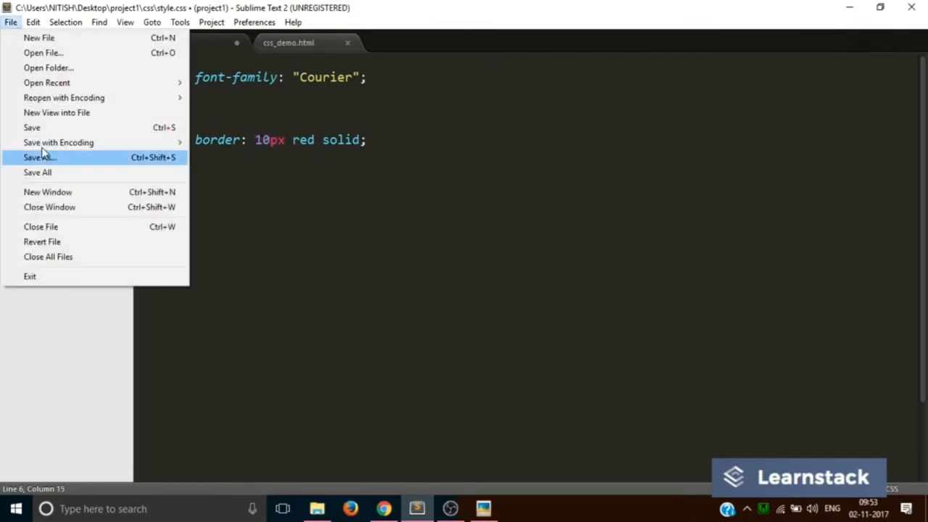
{"action": "left_click", "coordinate": [384, 508]}
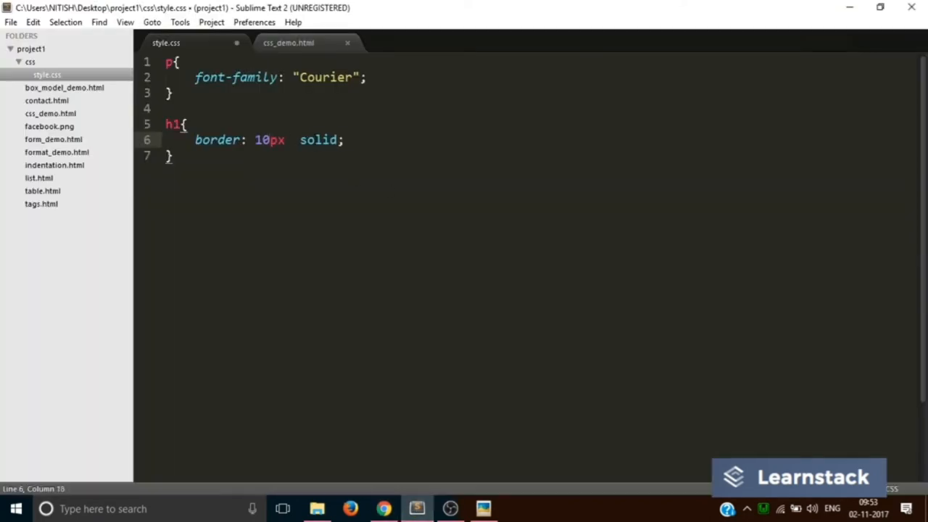
Set the h1 border colour to #00a87d, save and reload to see the green border.
{"action": "type", "text": "#"}
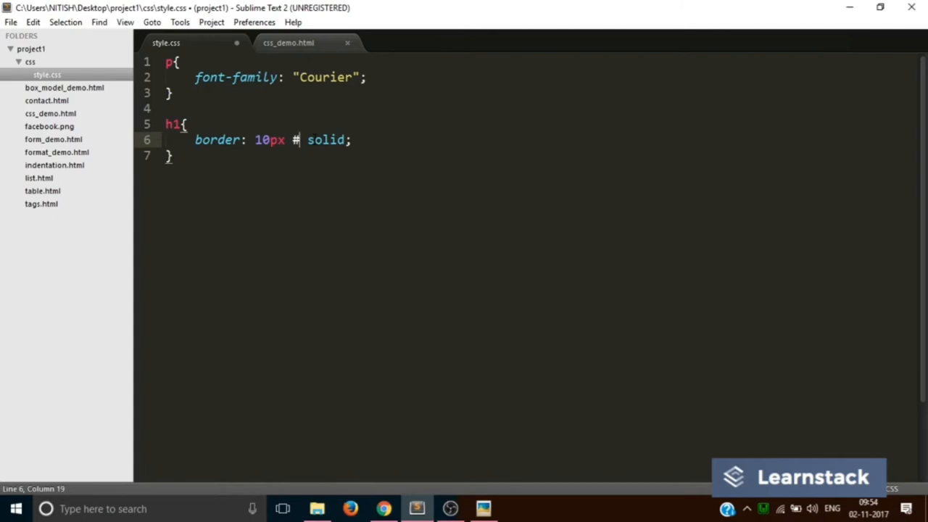
{"action": "type", "text": "00a65"}
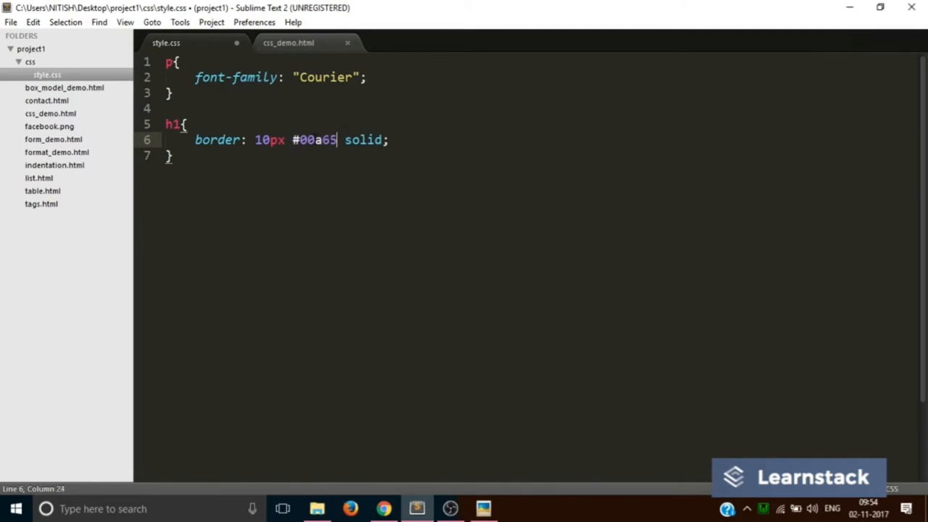
{"action": "left_click", "coordinate": [11, 22]}
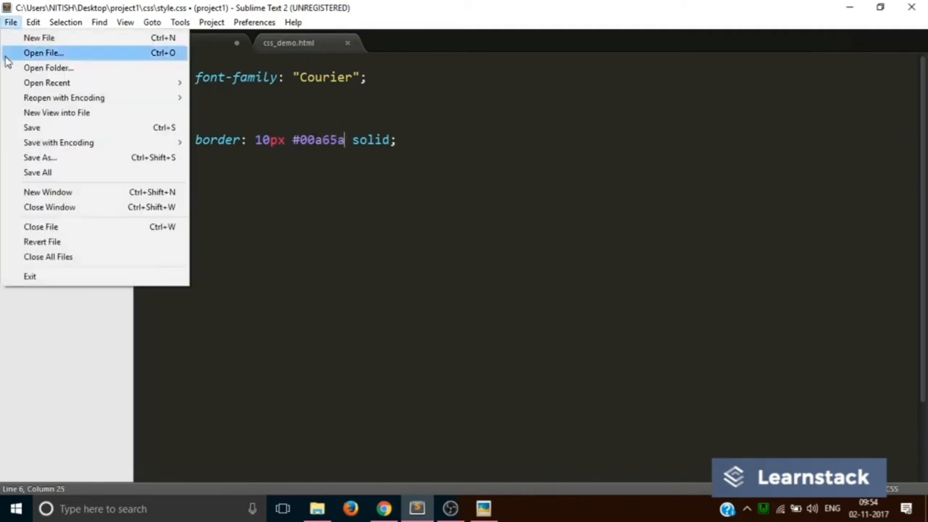
{"action": "left_click", "coordinate": [383, 507]}
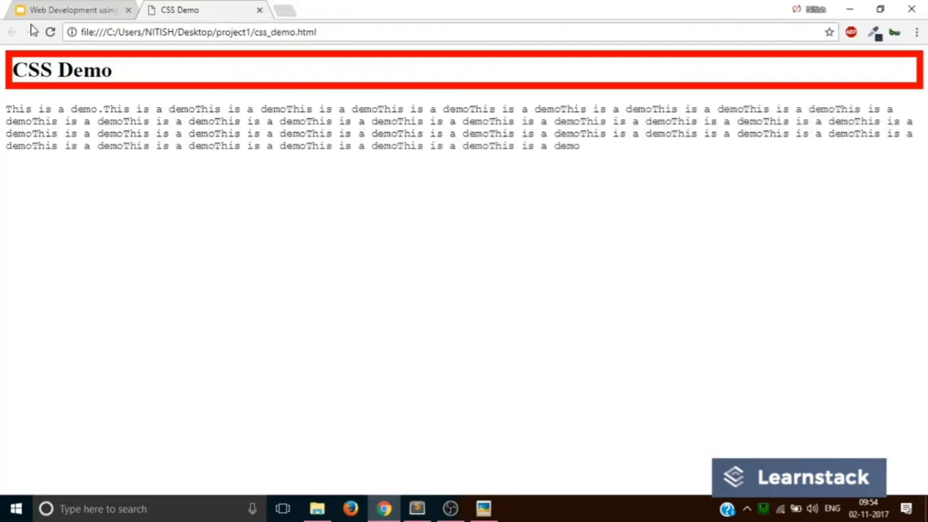
{"action": "left_click", "coordinate": [416, 508]}
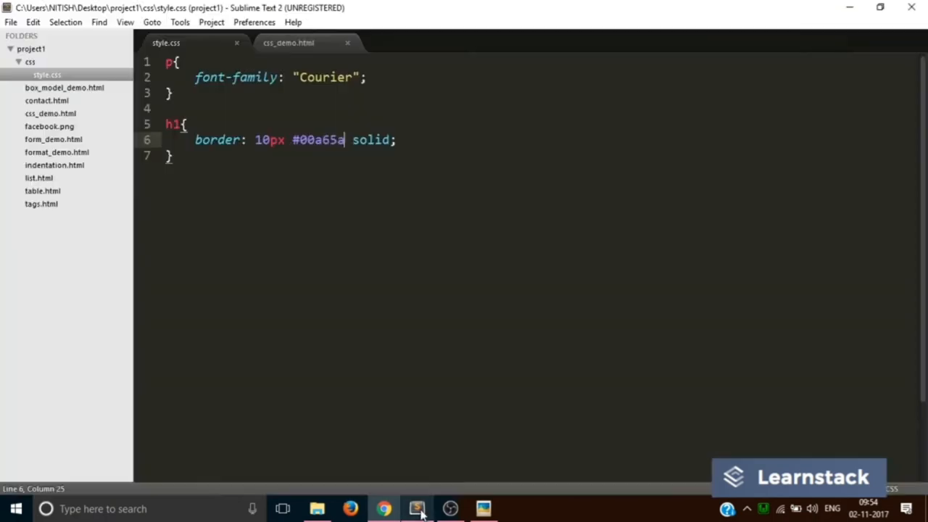
{"action": "key", "text": "Backspace"}
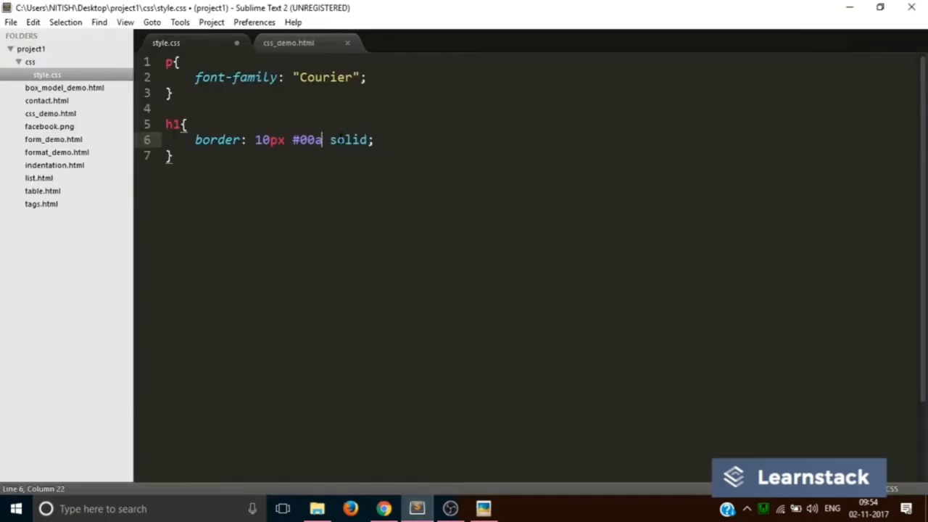
{"action": "type", "text": "87"}
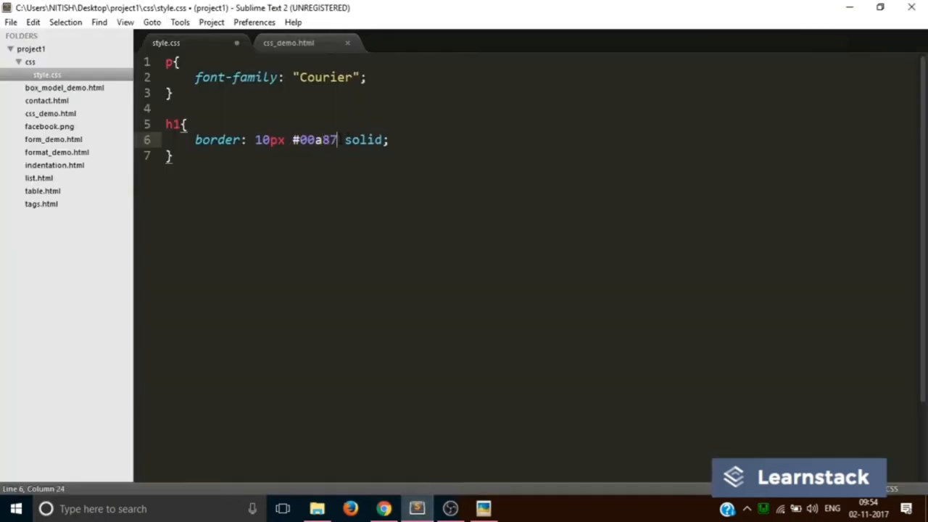
{"action": "left_click", "coordinate": [12, 21]}
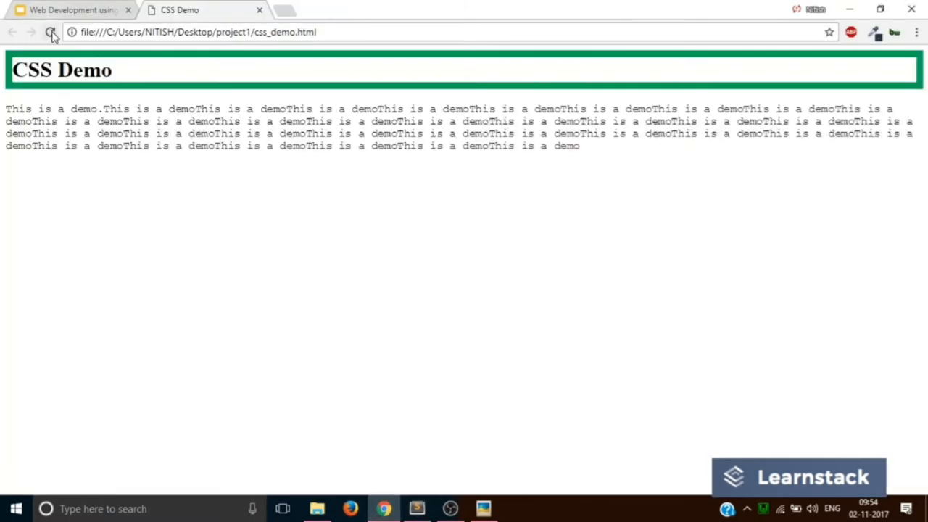
{"action": "left_click", "coordinate": [51, 32]}
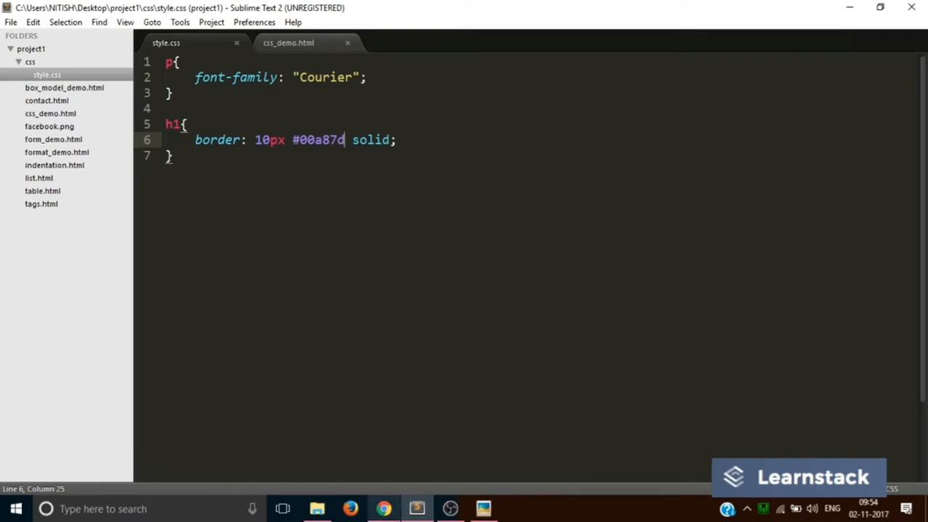
Search Google for a hex code generator and open the W3Schools HTML Color Picker.
{"action": "left_click", "coordinate": [383, 508]}
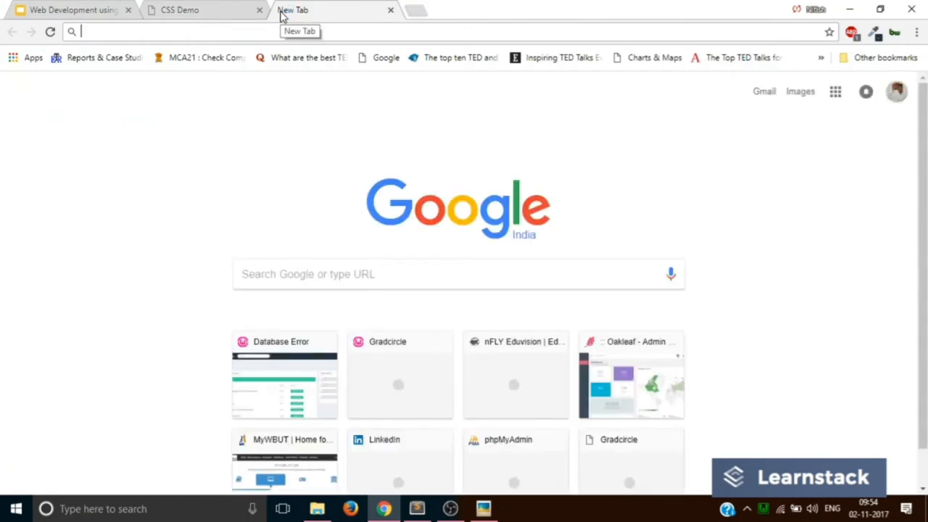
{"action": "type", "text": "hex code ge"}
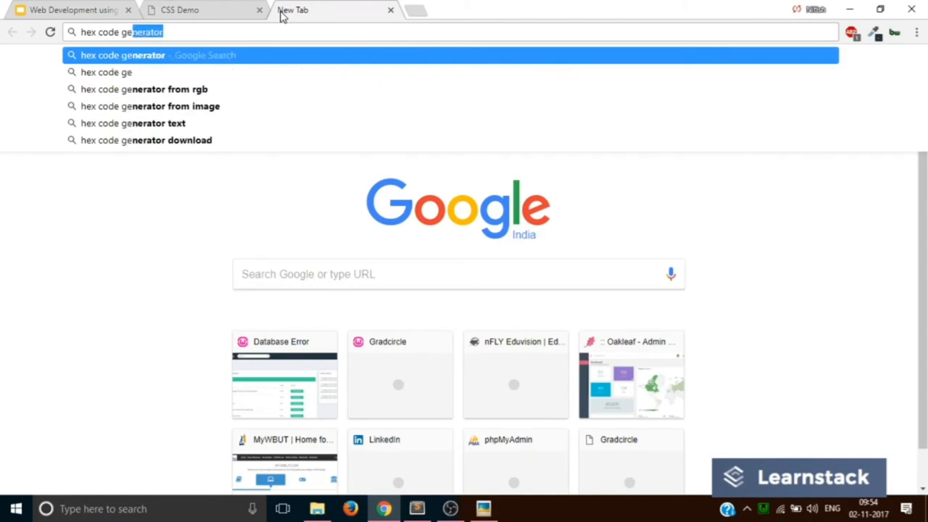
{"action": "key", "text": "enter"}
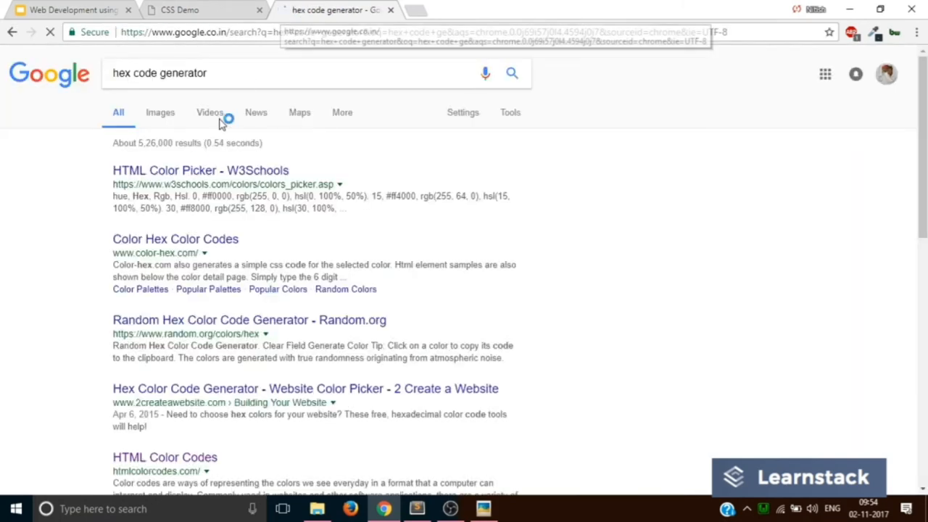
{"action": "left_click", "coordinate": [200, 170]}
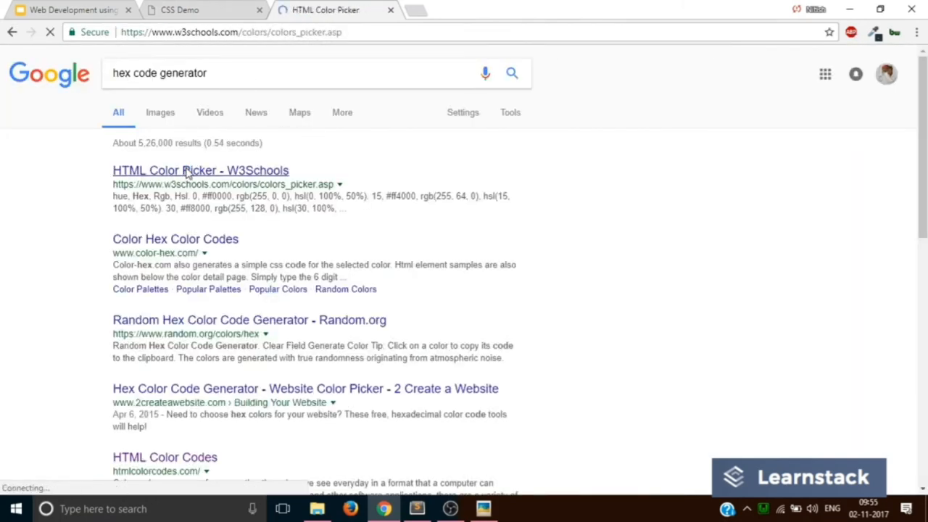
{"action": "left_click", "coordinate": [200, 171]}
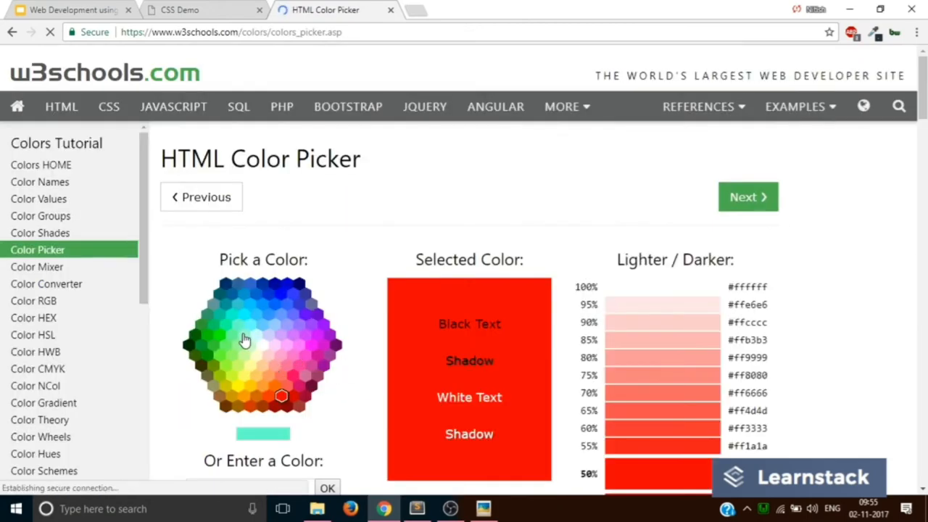
Try an aqua swatch, then pick the orange colour #ff6600 in the picker.
{"action": "left_click", "coordinate": [244, 314]}
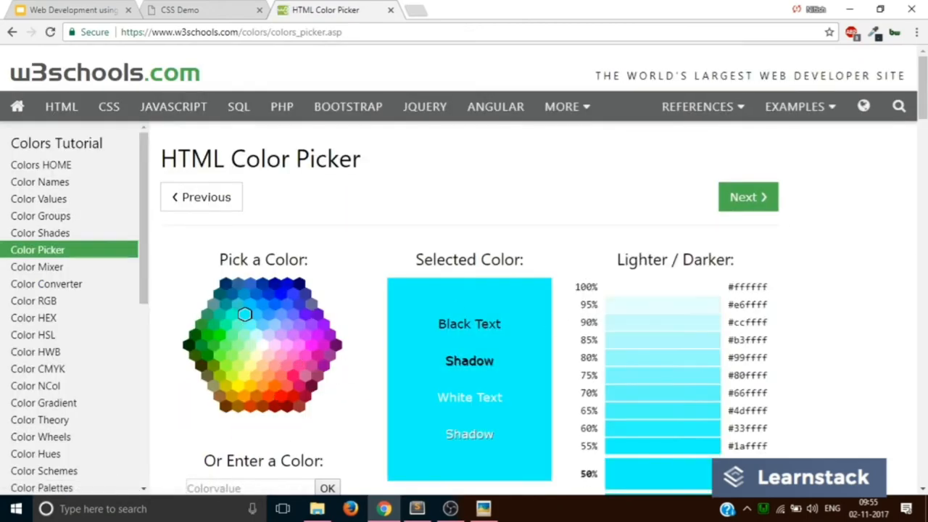
{"action": "scroll", "scroll_direction": "down", "scroll_amount": 3}
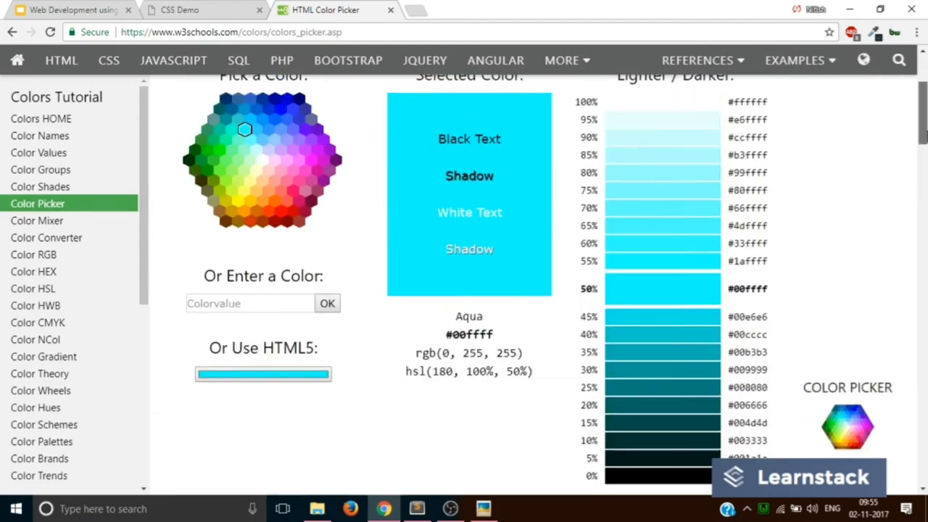
{"action": "scroll", "scroll_direction": "down", "scroll_amount": 3}
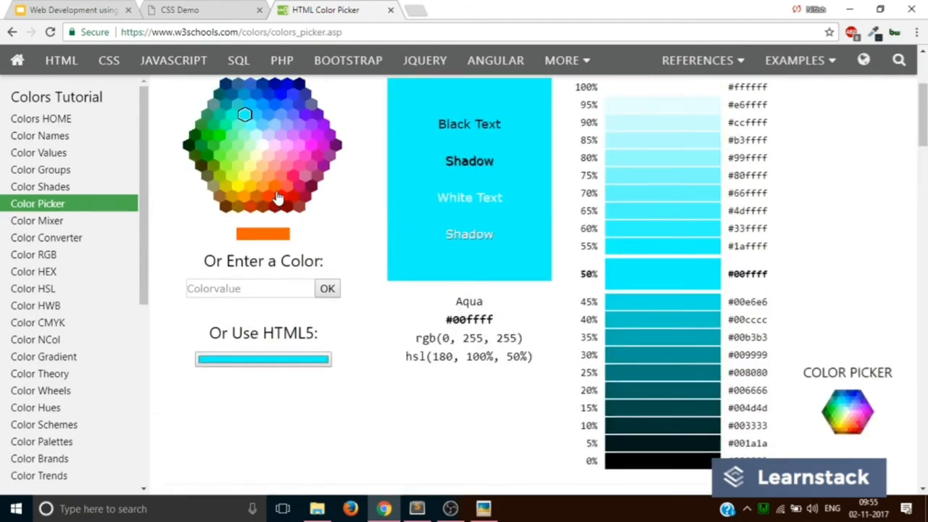
{"action": "left_click", "coordinate": [276, 185]}
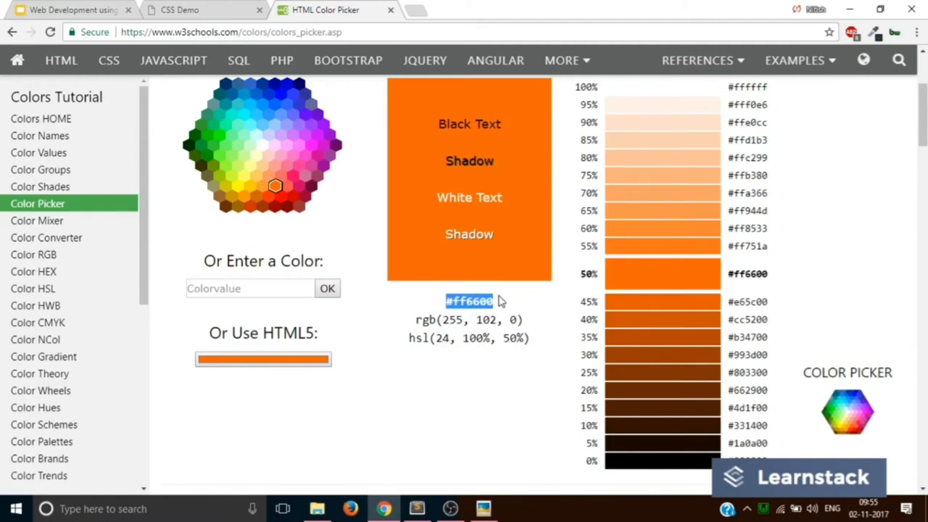
Replace the h1 border colour with #ff6600 and reload the demo page to see it orange.
{"action": "left_click", "coordinate": [416, 508]}
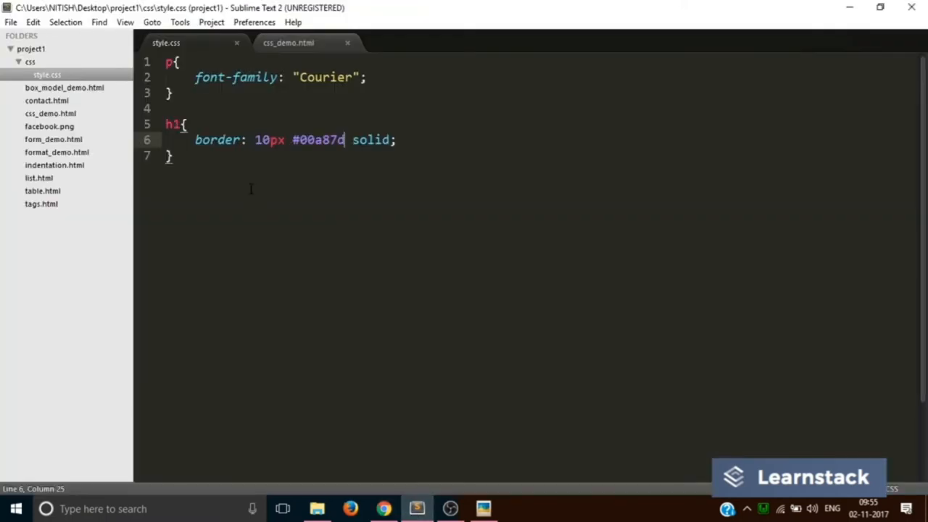
{"action": "double_click", "coordinate": [320, 139]}
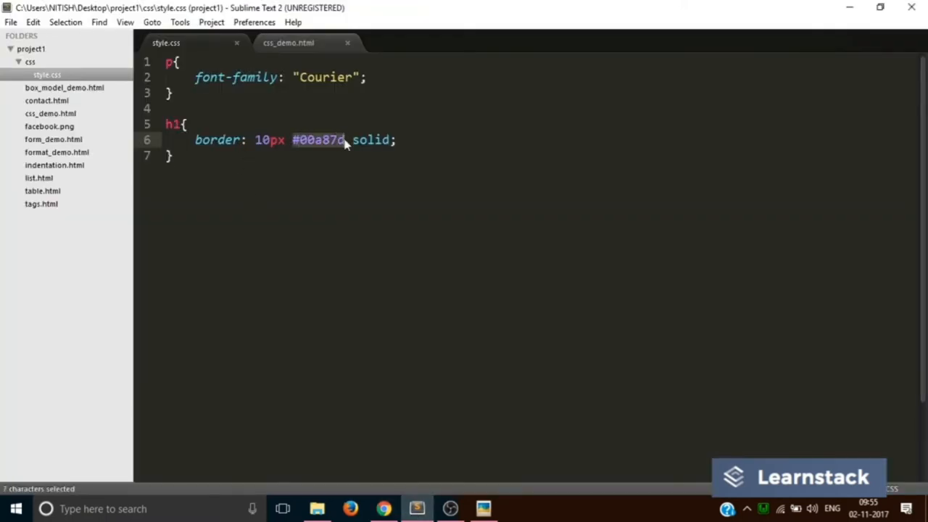
{"action": "left_click", "coordinate": [12, 21]}
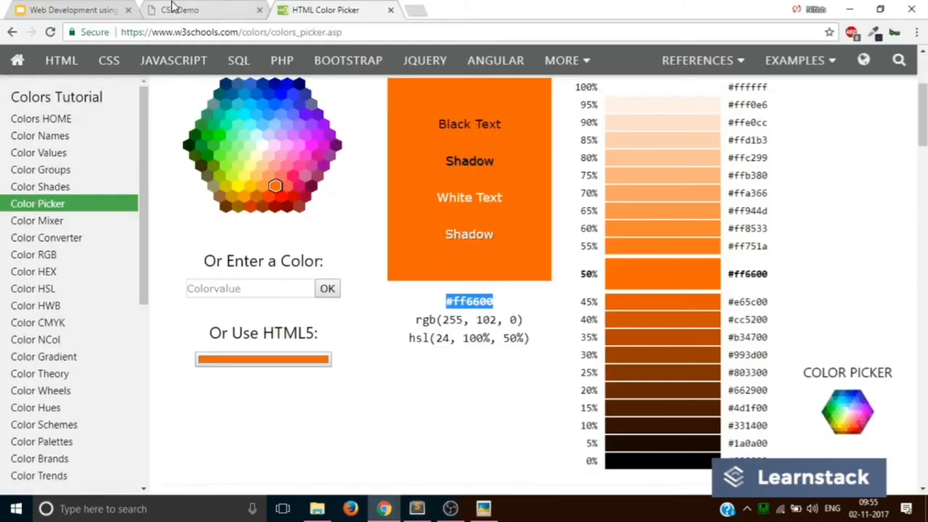
{"action": "left_click", "coordinate": [203, 9]}
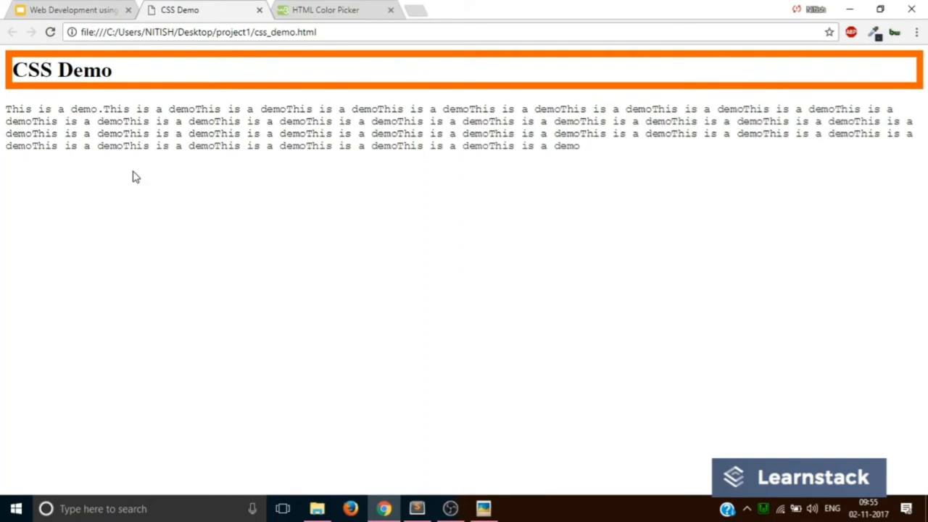
{"action": "mouse_move", "coordinate": [435, 450]}
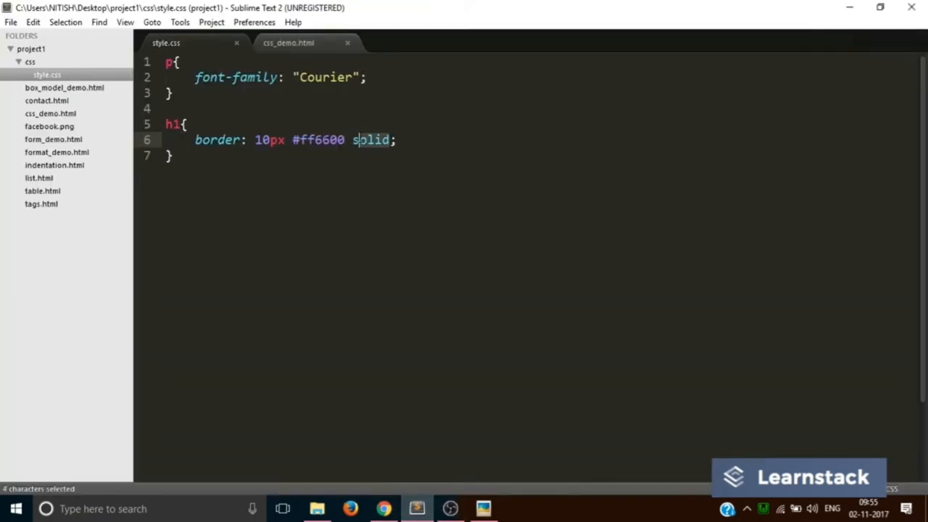
Make the h1 border dotted, then dashed, saving and reloading the page each time.
{"action": "type", "text": "dotted"}
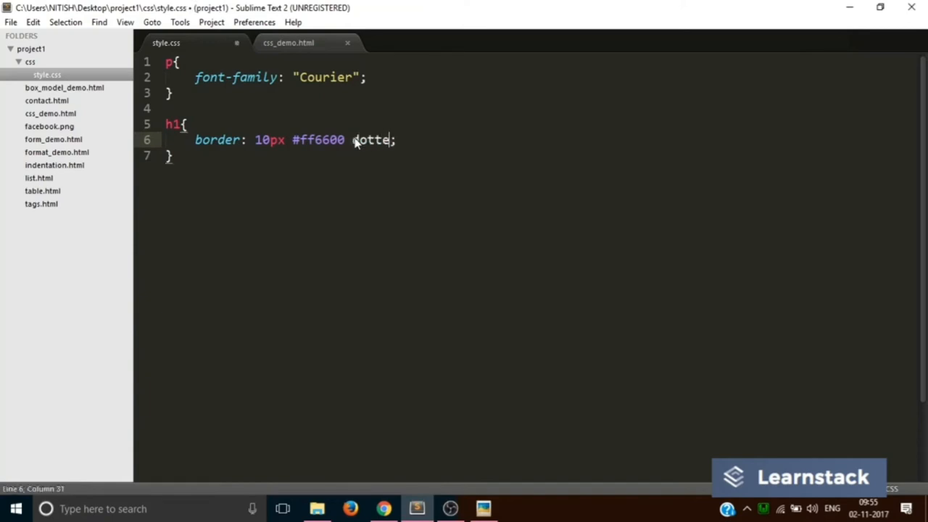
{"action": "left_click", "coordinate": [11, 21]}
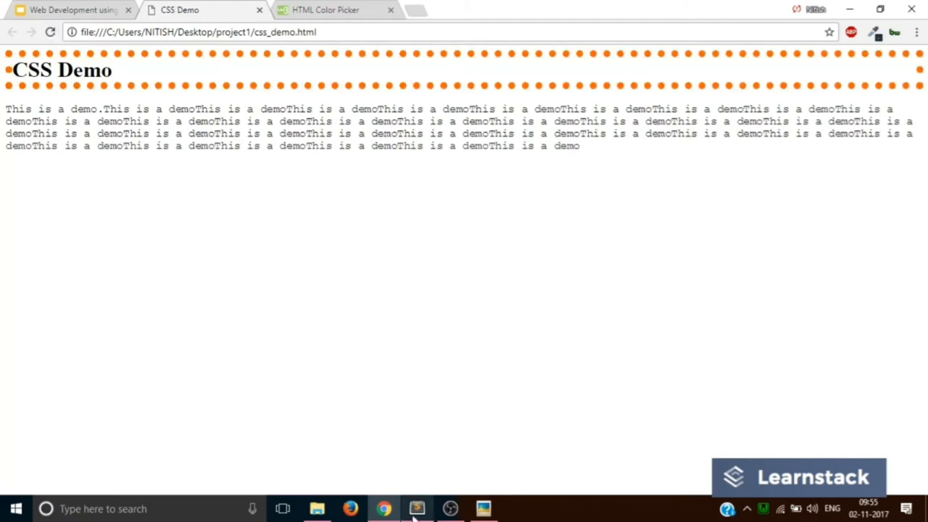
{"action": "left_click", "coordinate": [418, 507]}
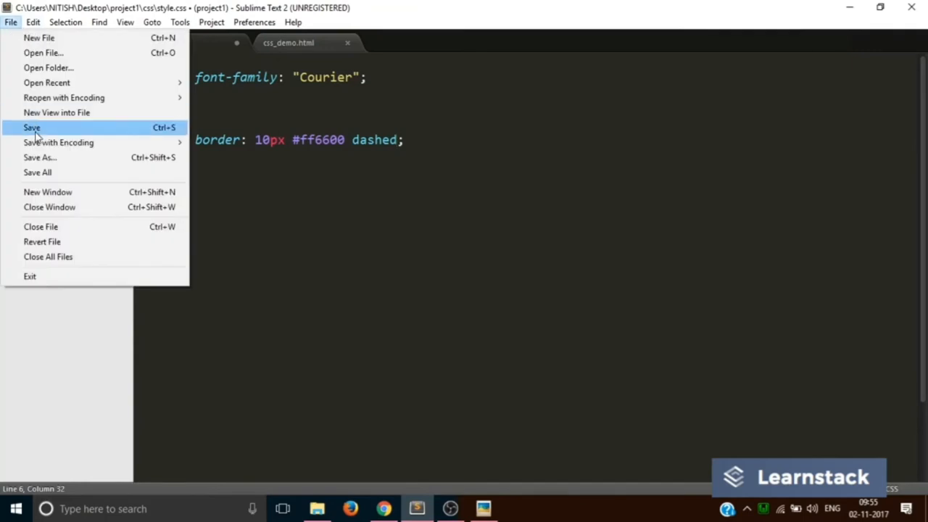
{"action": "left_click", "coordinate": [32, 127]}
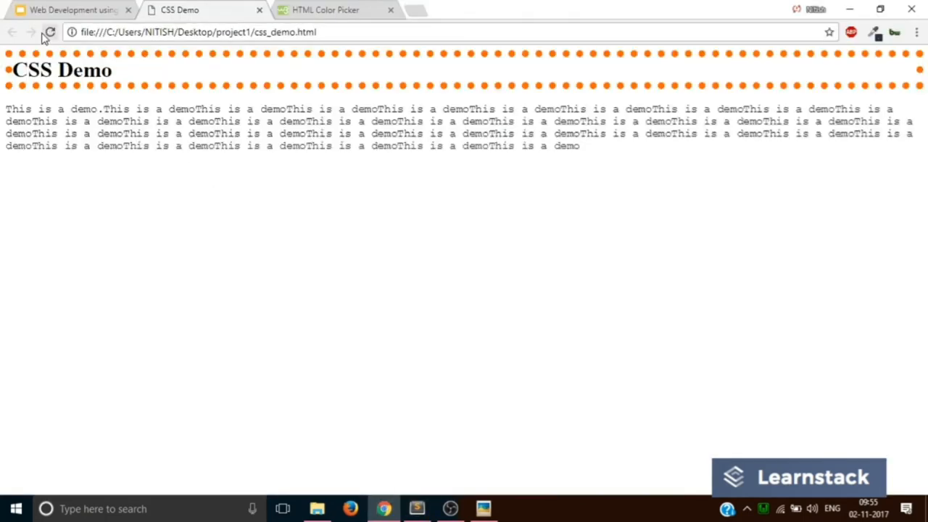
{"action": "left_click", "coordinate": [50, 32]}
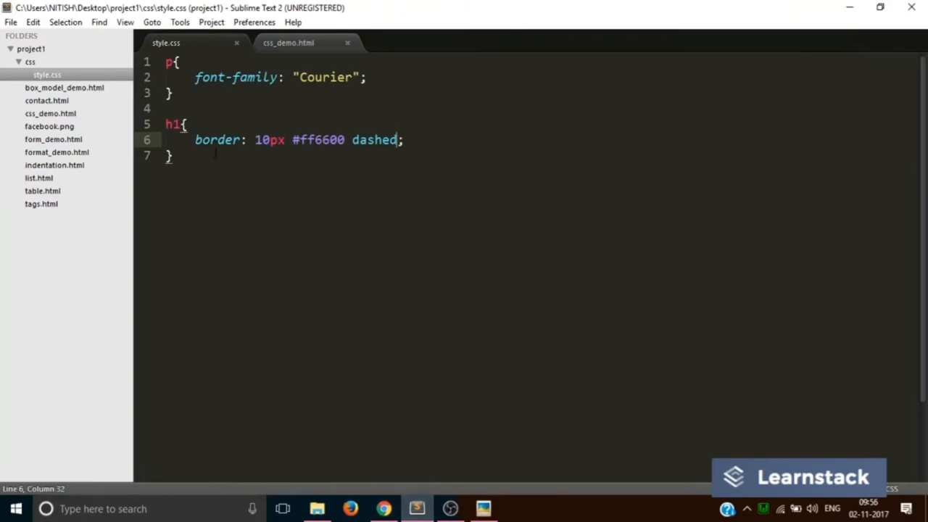
{"action": "mouse_move", "coordinate": [366, 296]}
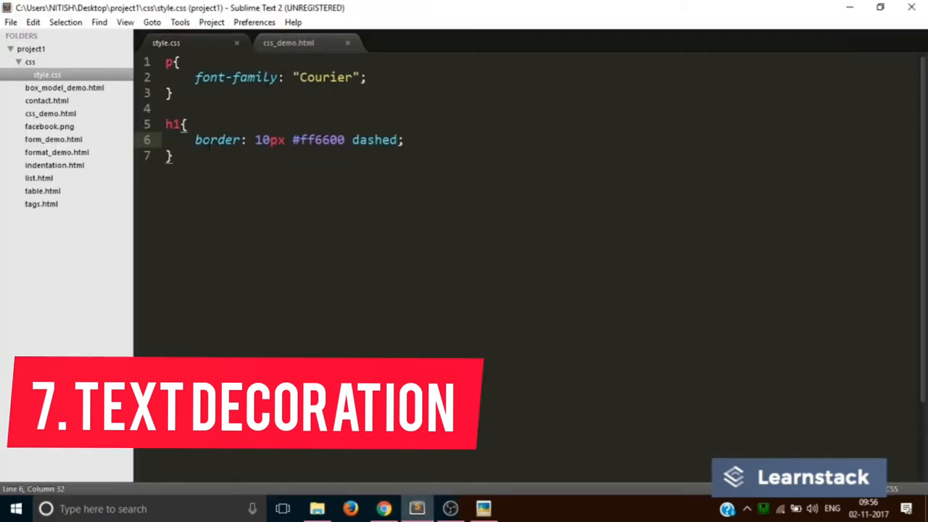
Delete the border declaration from the h1 rule, save and check the borderless heading.
{"action": "left_click_drag", "start_coordinate": [195, 139], "coordinate": [403, 139]}
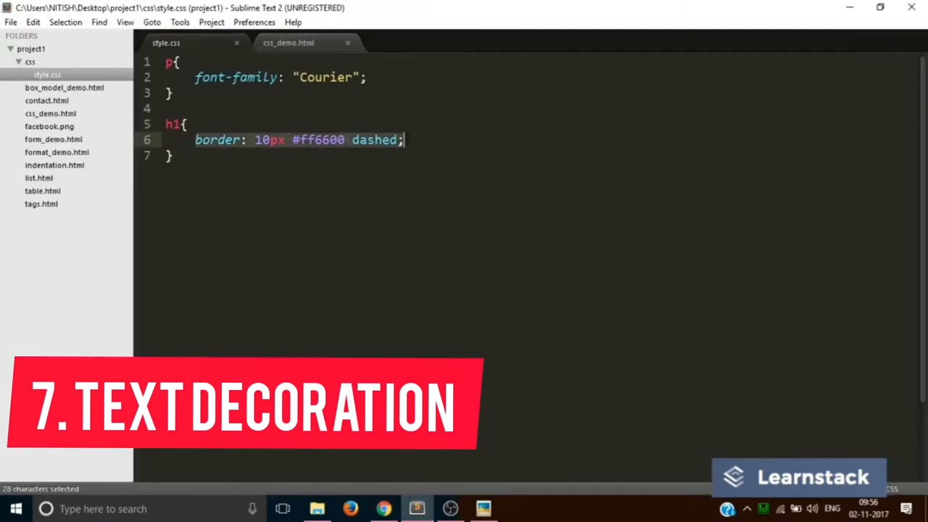
{"action": "left_click", "coordinate": [11, 21]}
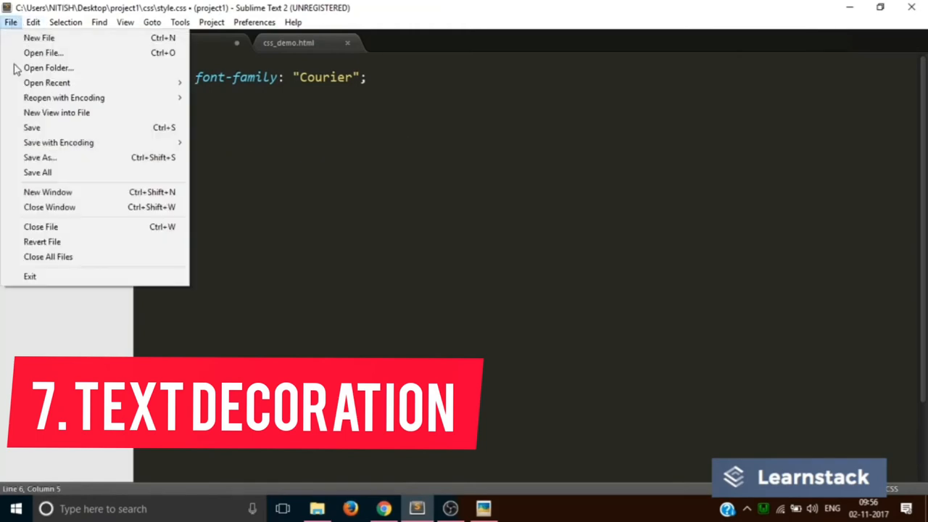
{"action": "left_click", "coordinate": [383, 508]}
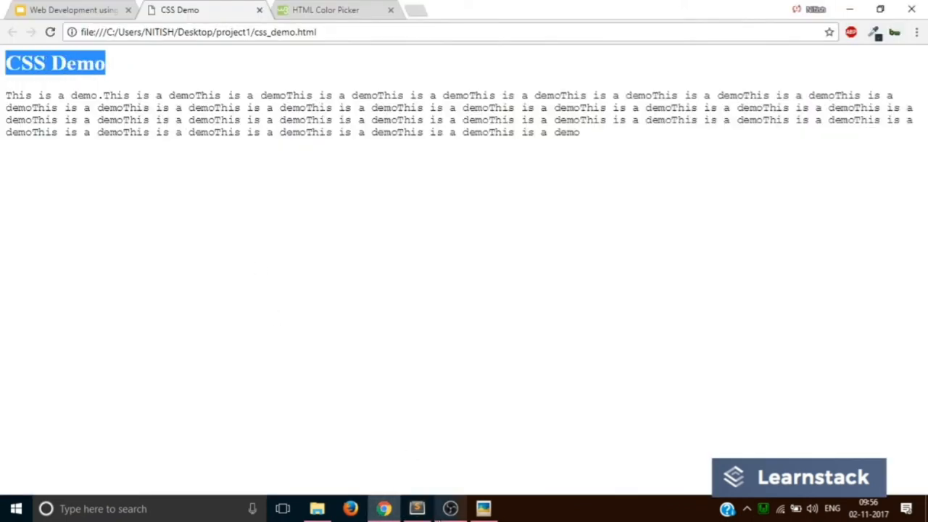
{"action": "left_click", "coordinate": [417, 508]}
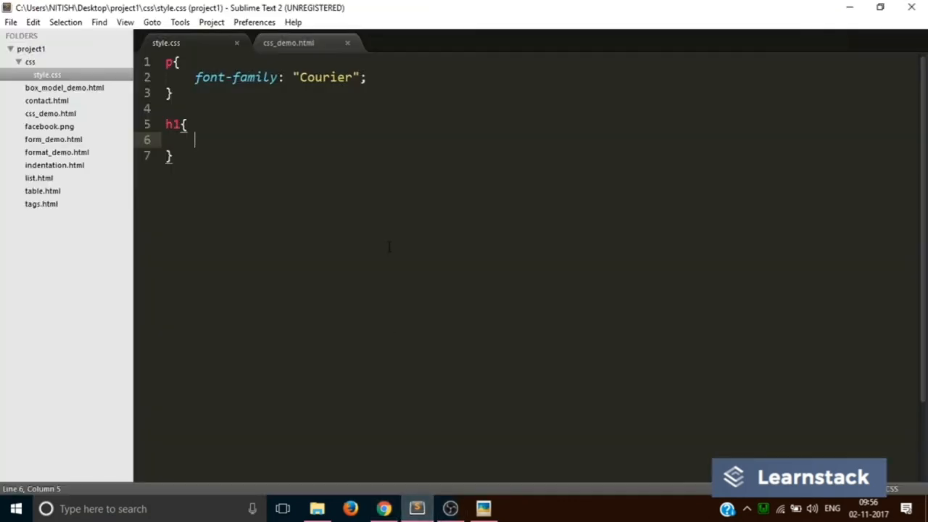
Give h1 text-decoration: underline wavy red, save and view it on the page.
{"action": "type", "text": "text-decoration:"}
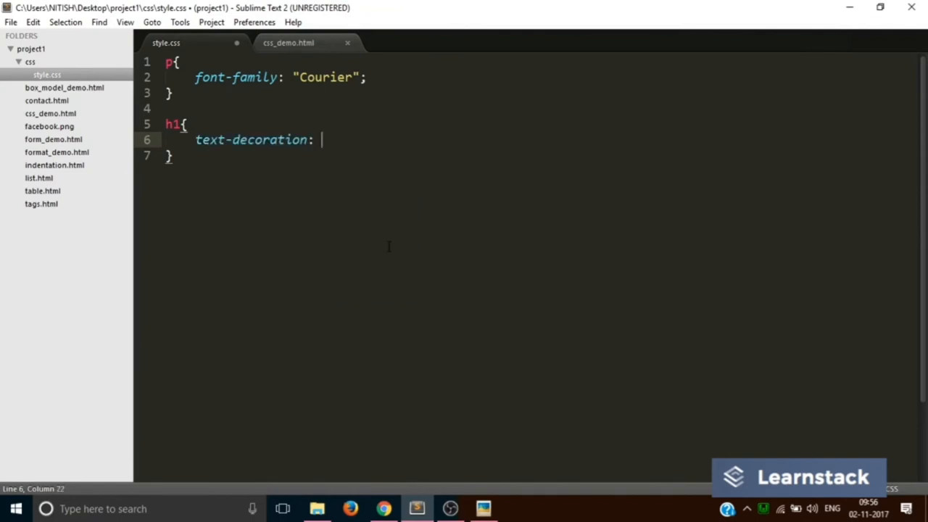
{"action": "type", "text": "underline;"}
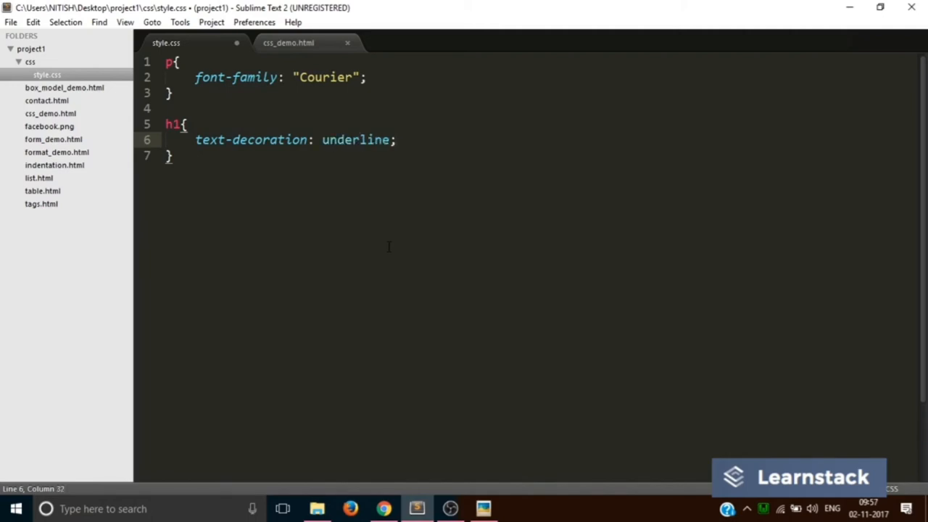
{"action": "type", "text": "wavy red"}
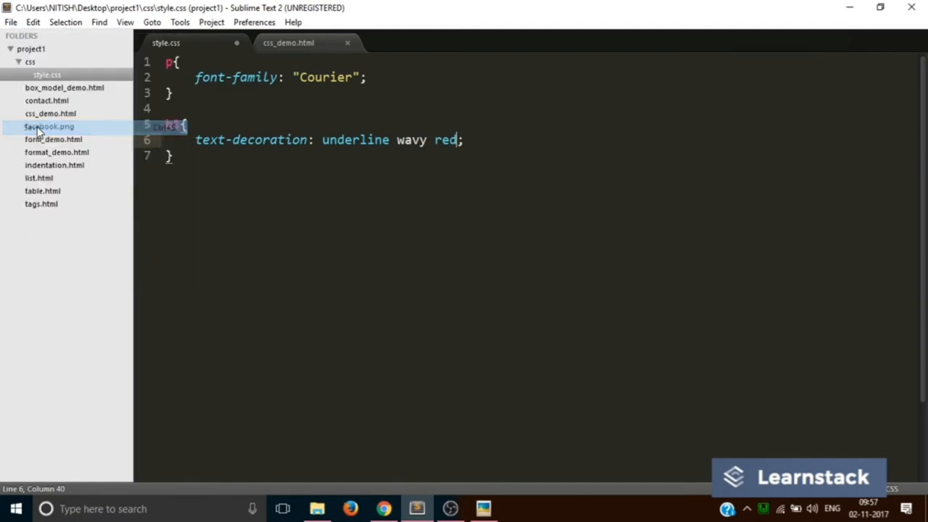
{"action": "left_click", "coordinate": [383, 508]}
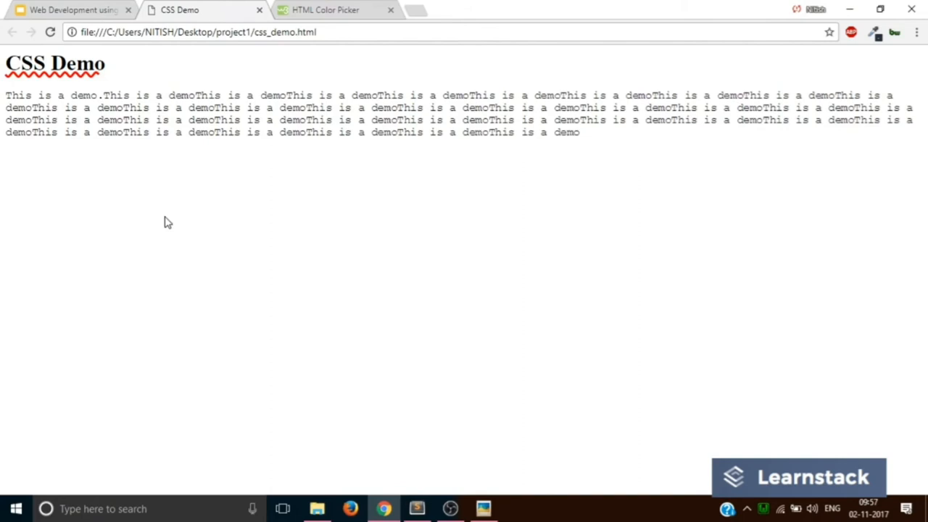
{"action": "left_click", "coordinate": [416, 507]}
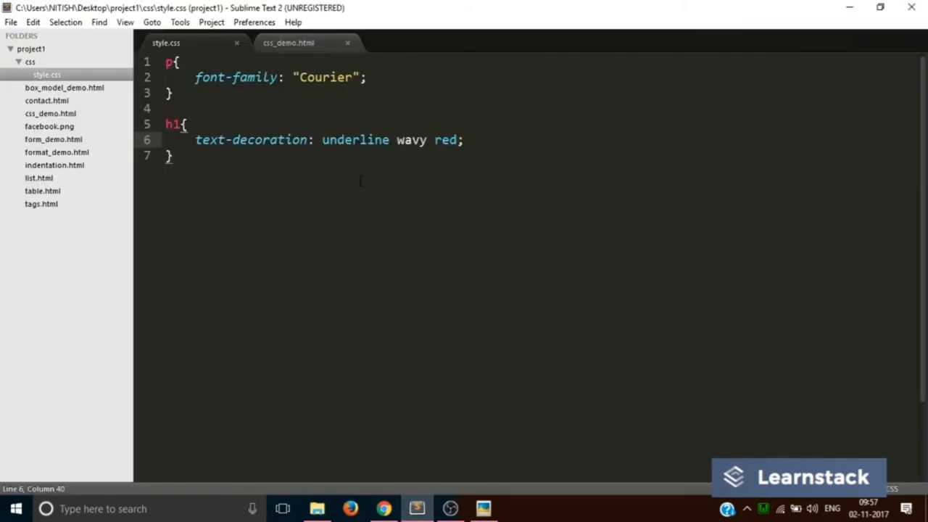
Change the decoration to a wavy red overline and reload the preview.
{"action": "double_click", "coordinate": [355, 139]}
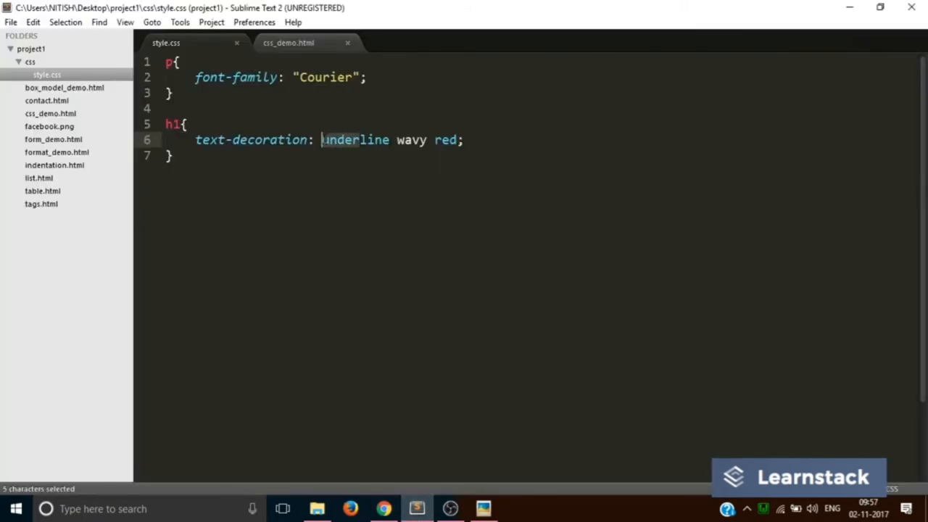
{"action": "type", "text": "overline"}
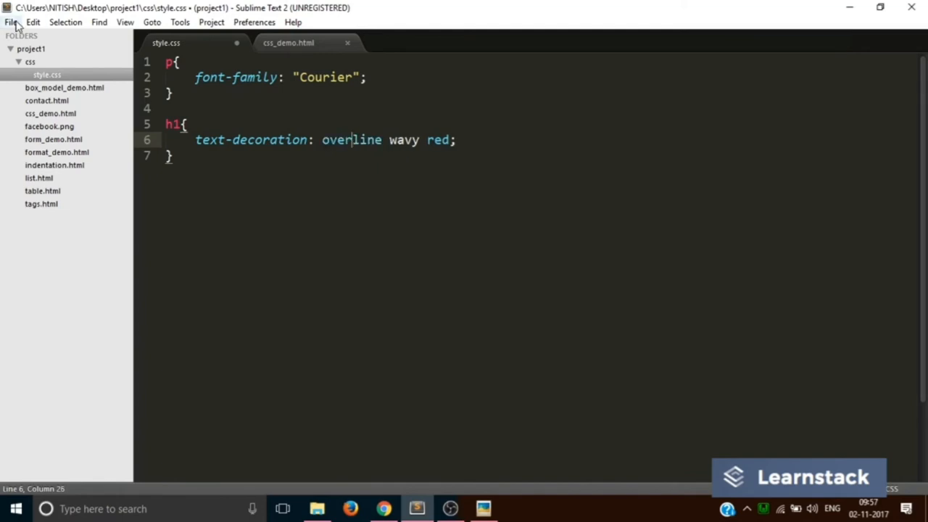
{"action": "key", "text": "ctrl+s"}
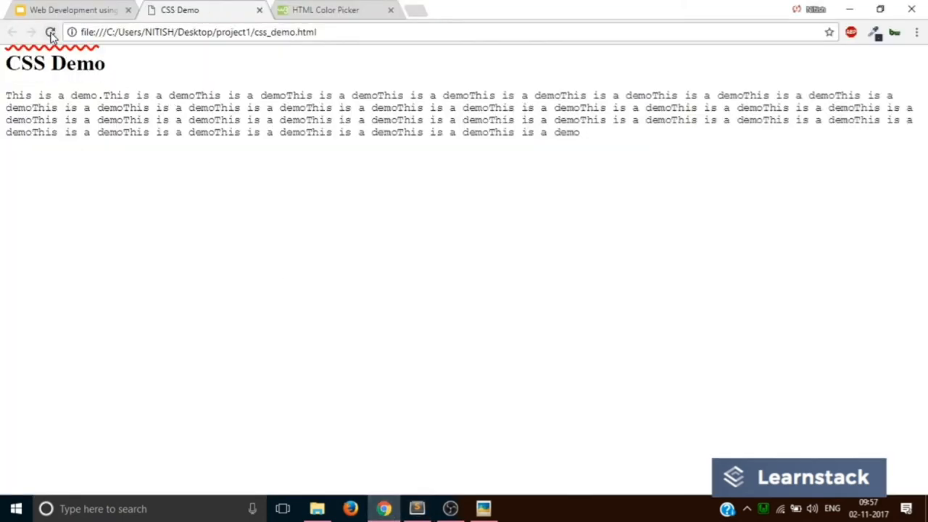
{"action": "left_click", "coordinate": [49, 32]}
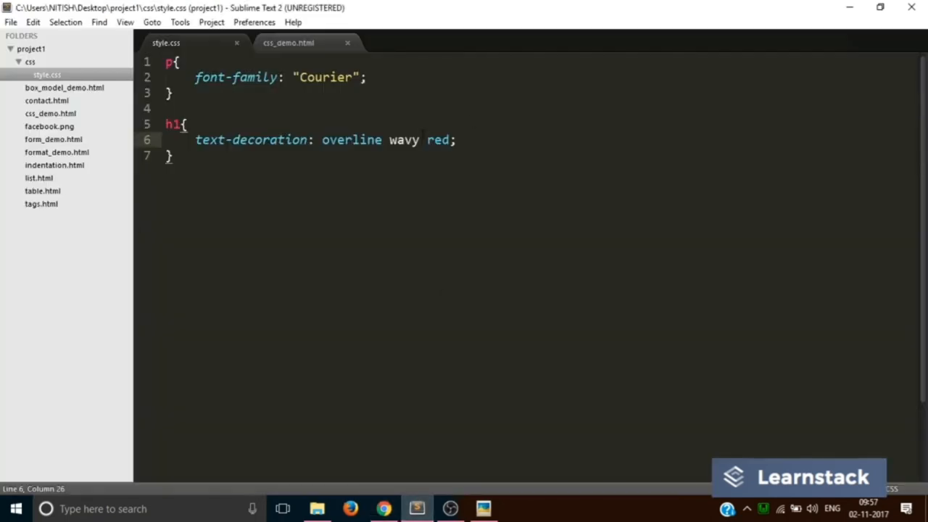
Make the overline dotted, preview it, then select the whole h1 rule for removal.
{"action": "type", "text": "dash"}
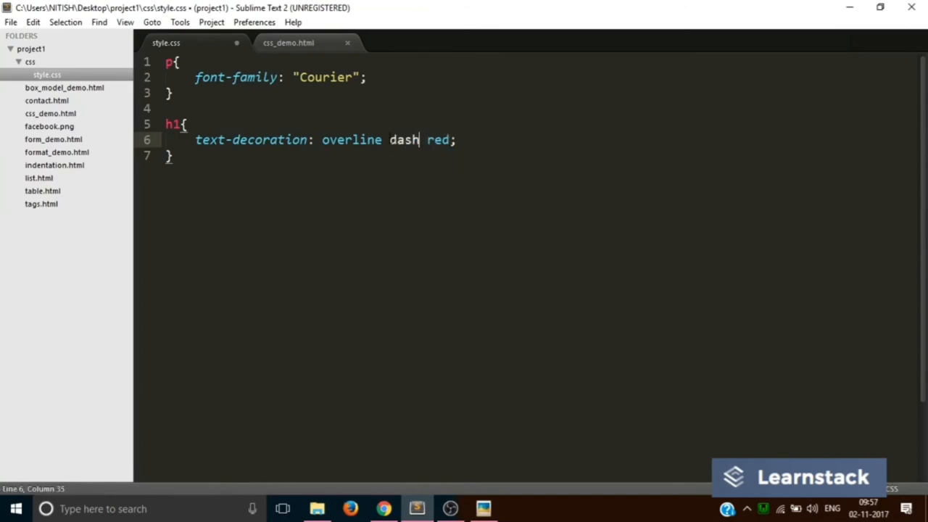
{"action": "left_click", "coordinate": [11, 22]}
{"action": "type", "text": "ott"}
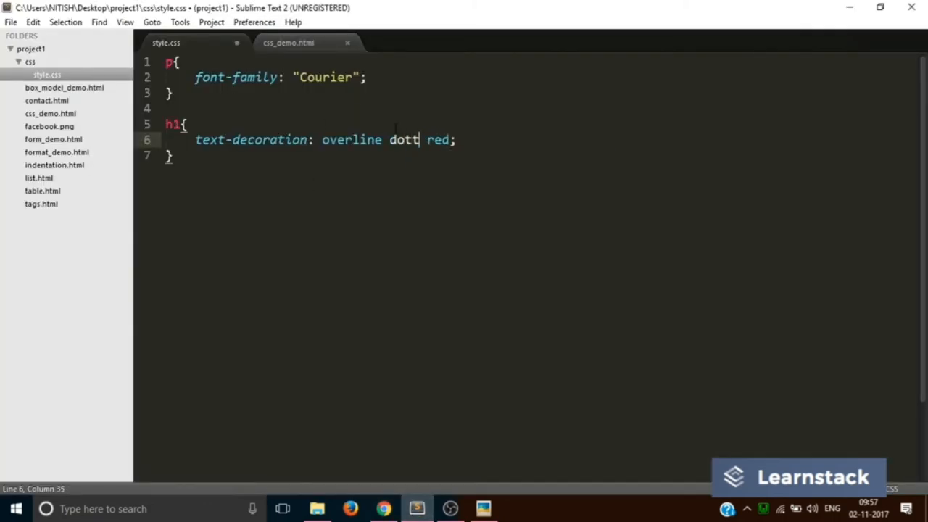
{"action": "left_click", "coordinate": [11, 22]}
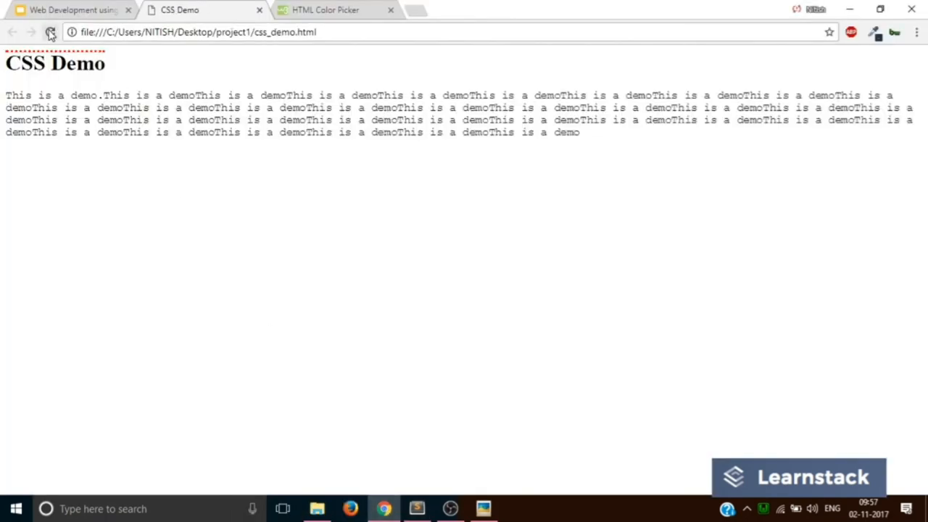
{"action": "left_click", "coordinate": [416, 508]}
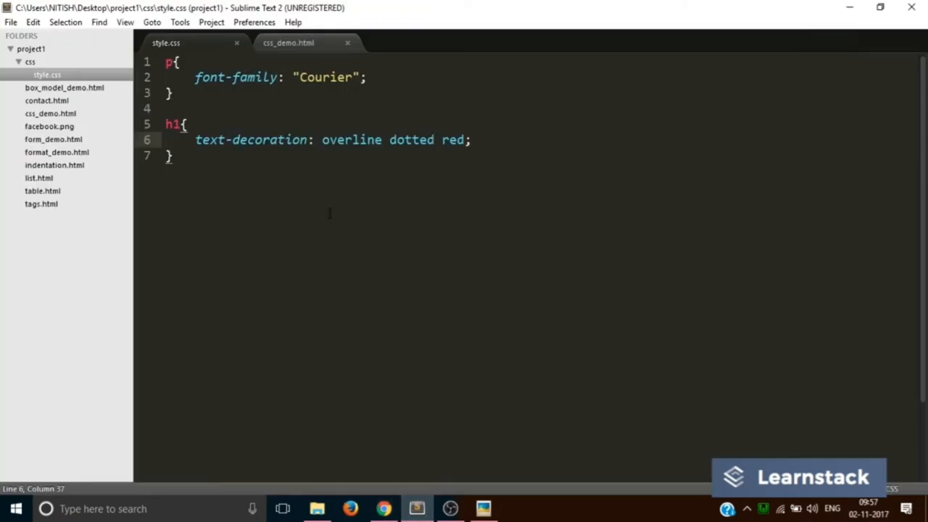
{"action": "left_click_drag", "start_coordinate": [195, 139], "coordinate": [316, 139]}
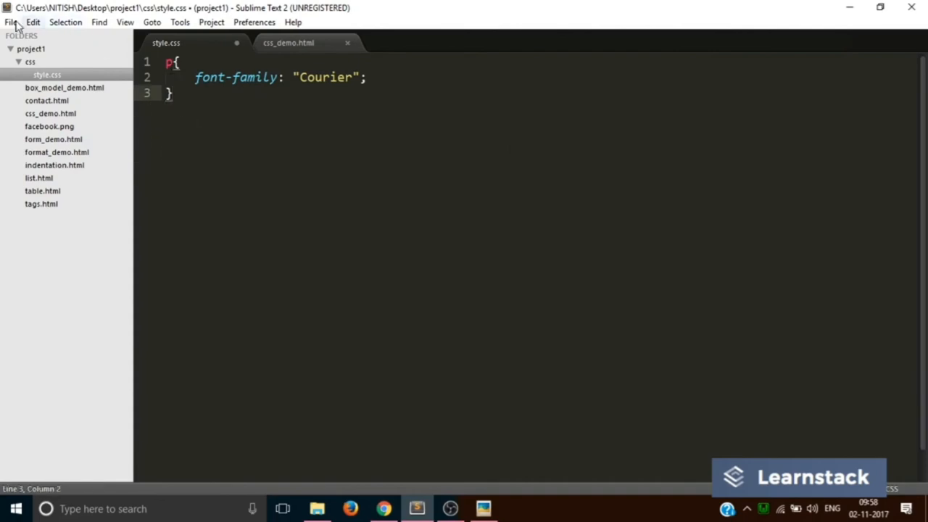
Save style.css without the h1 rule and check the demo page in Chrome.
{"action": "key", "text": "ctrl+s"}
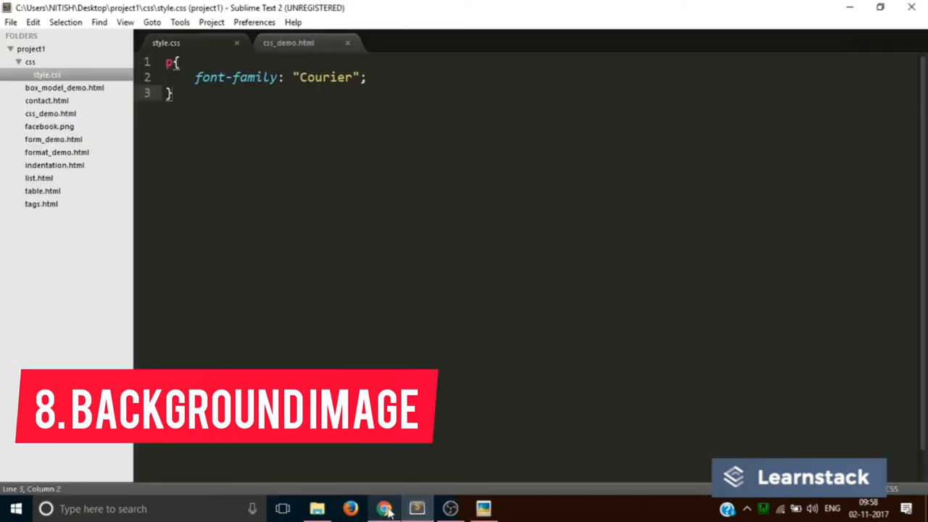
{"action": "left_click", "coordinate": [385, 508]}
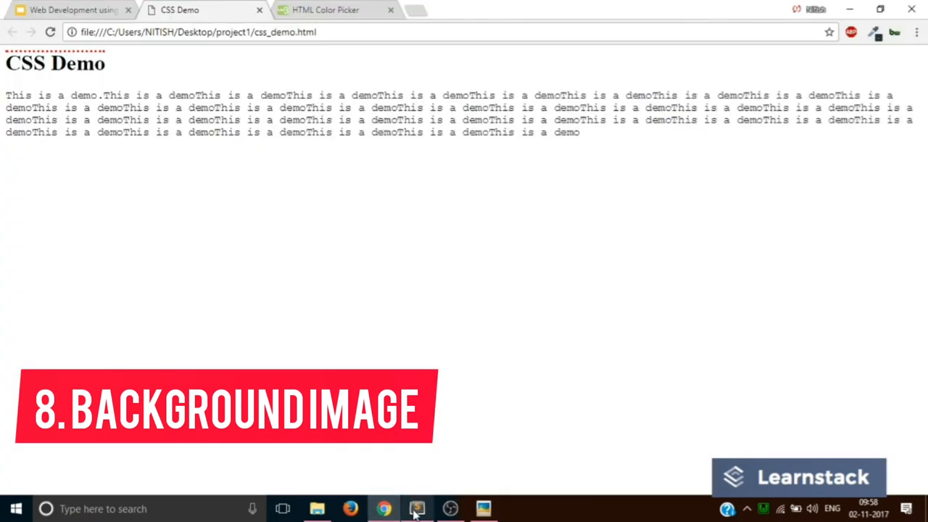
{"action": "left_click", "coordinate": [418, 508]}
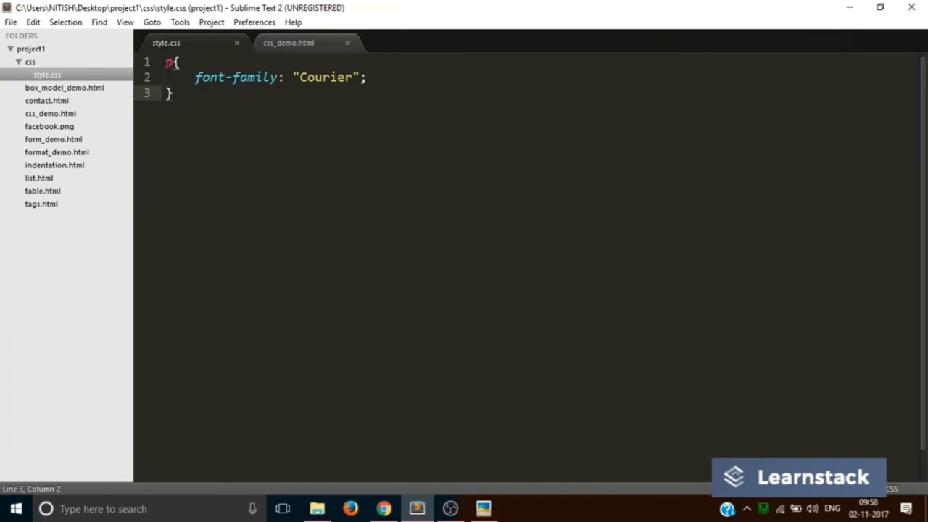
Add a body rule with background-image: url('../facebook.png') above the p rule.
{"action": "key", "text": "Enter"}
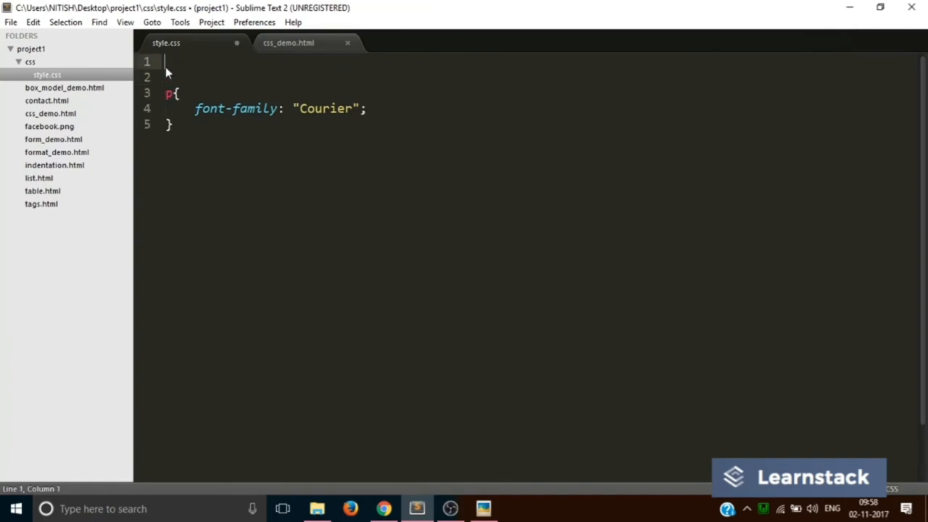
{"action": "type", "text": "body{"}
{"action": "left_click", "coordinate": [542, 77]}
{"action": "type", "text": "ba"}
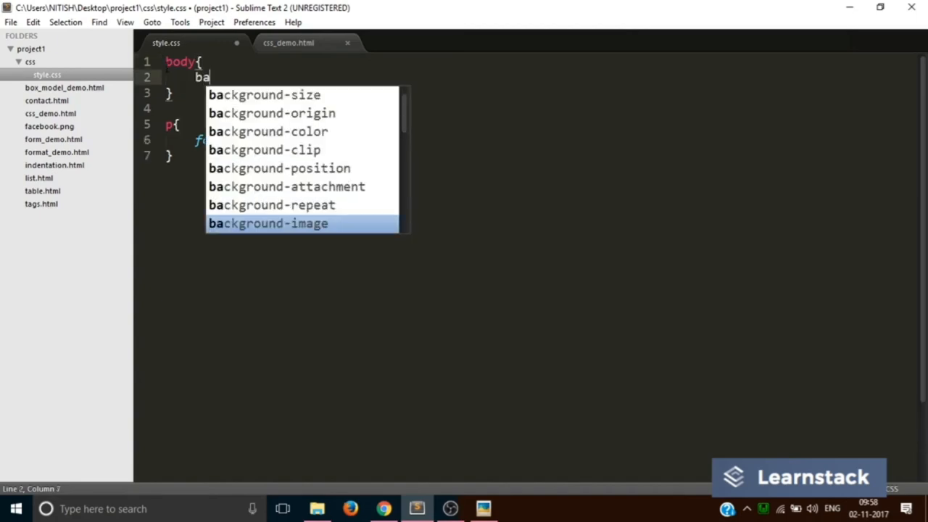
{"action": "type", "text": "ckg"}
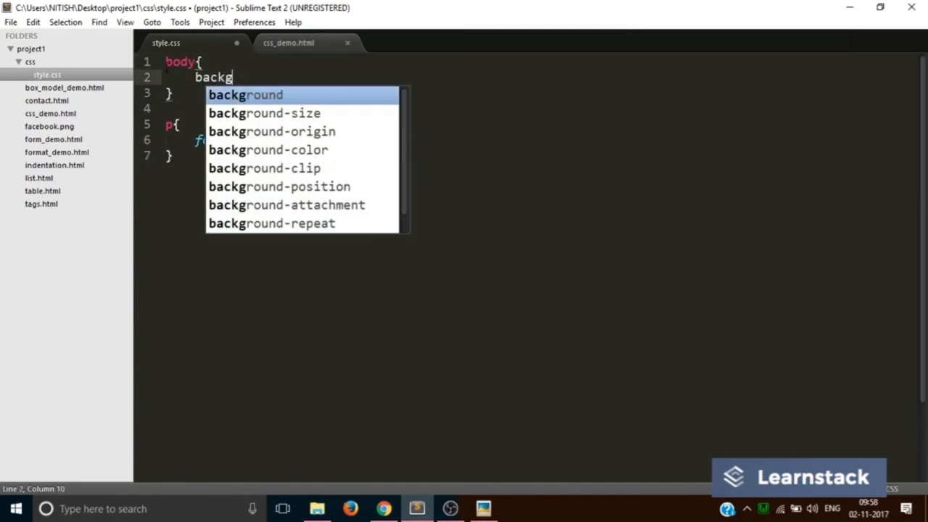
{"action": "type", "text": "round-image: ur"}
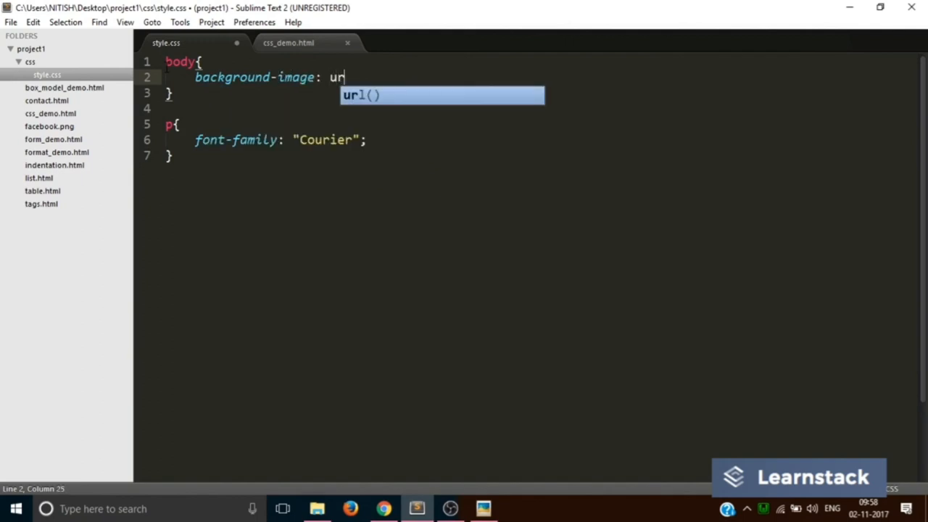
{"action": "key", "text": "Tab"}
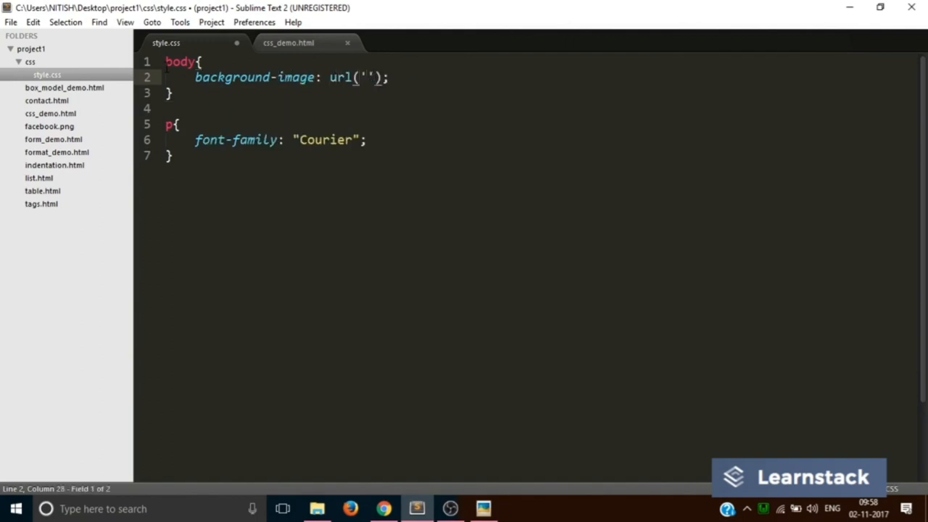
{"action": "type", "text": "../f"}
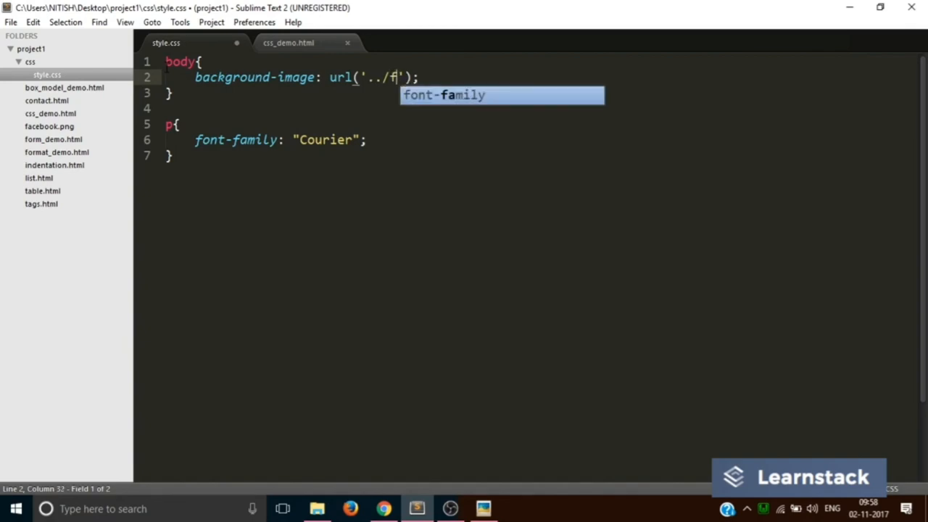
{"action": "type", "text": "acebook."}
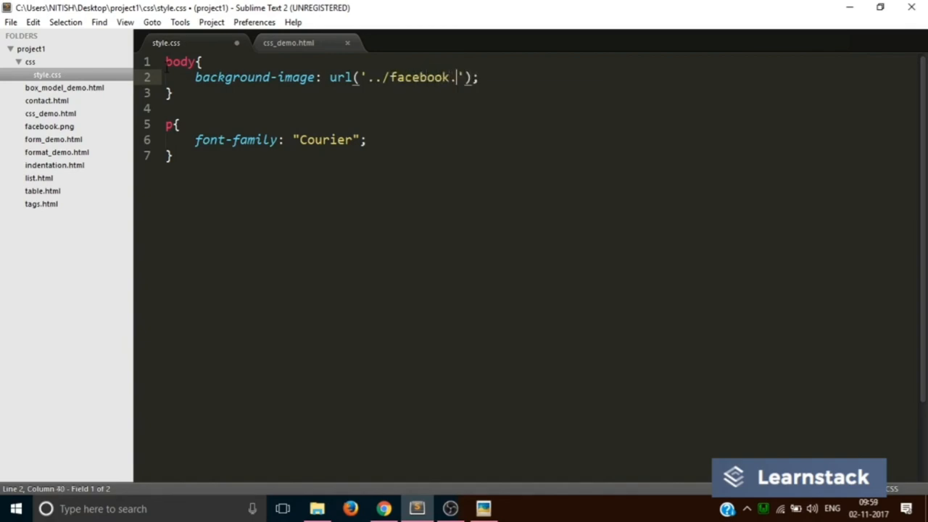
{"action": "type", "text": "png"}
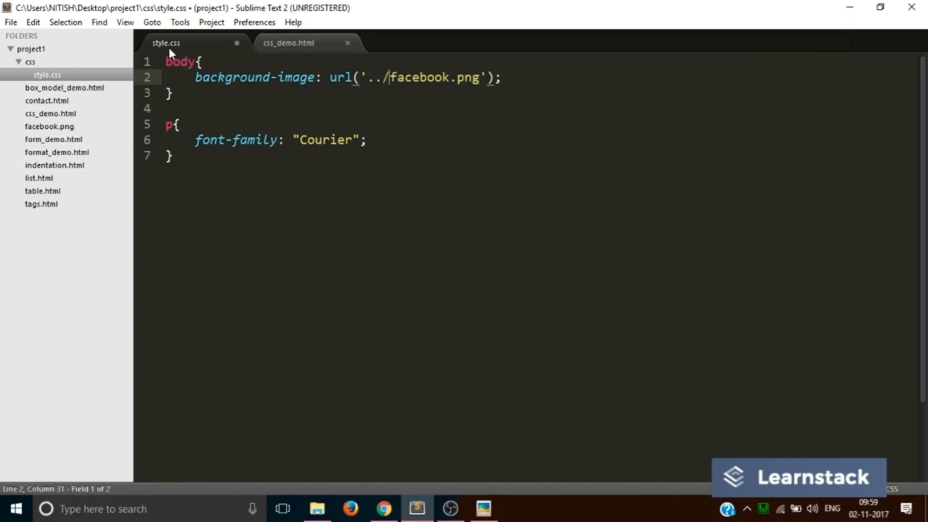
{"action": "mouse_move", "coordinate": [165, 44]}
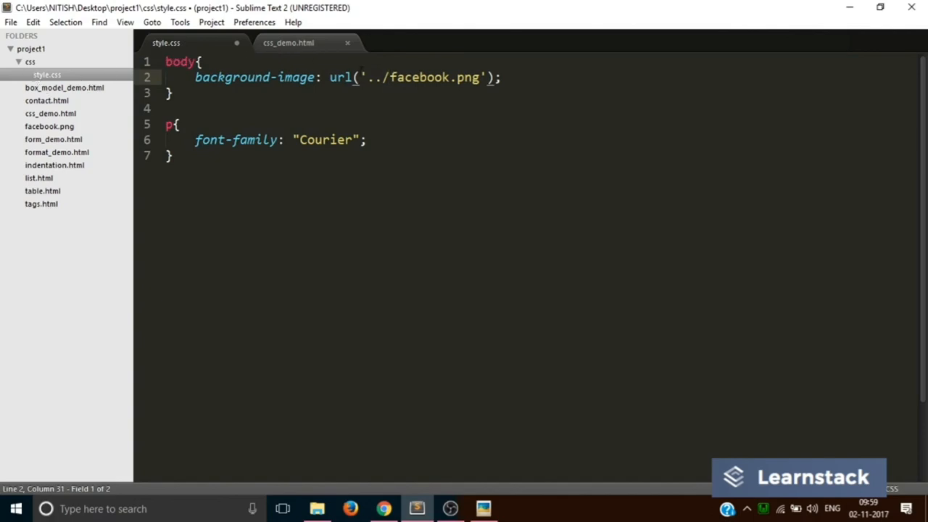
Save style.css with the new body background rule.
{"action": "left_click_drag", "start_coordinate": [365, 79], "coordinate": [389, 78]}
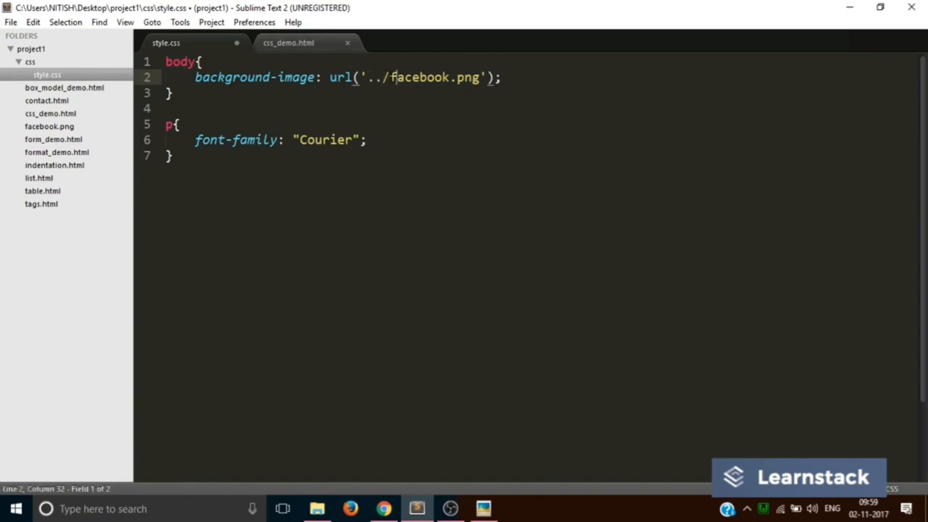
{"action": "left_click", "coordinate": [11, 22]}
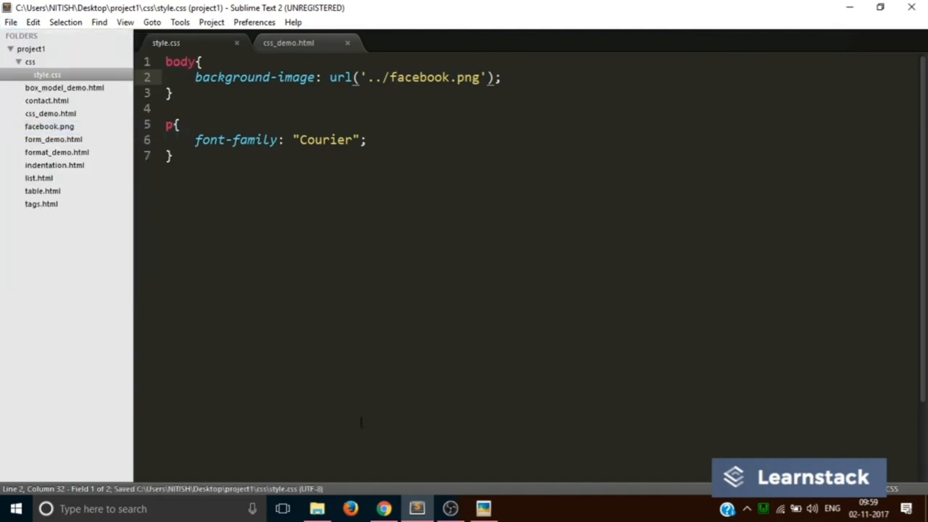
Reload css_demo.html in Chrome so the tiled Facebook logo background appears.
{"action": "left_click", "coordinate": [383, 507]}
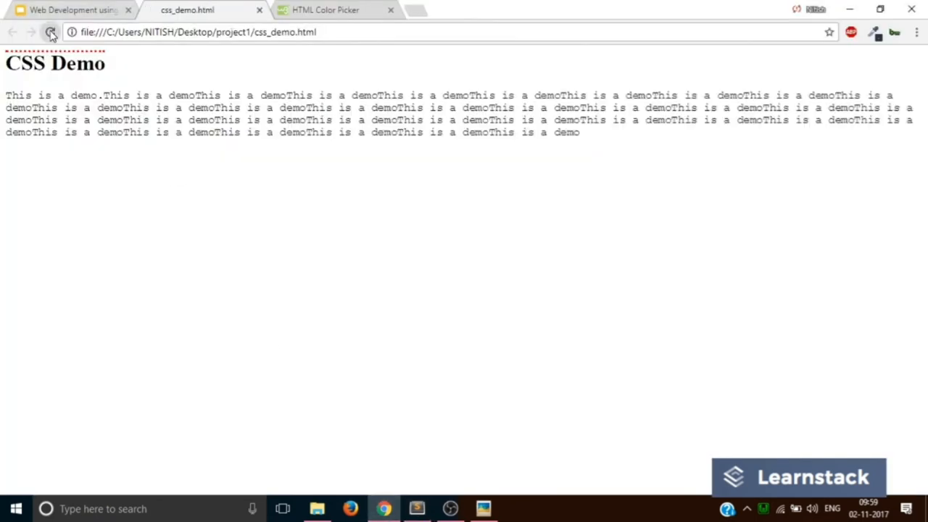
{"action": "left_click", "coordinate": [50, 32]}
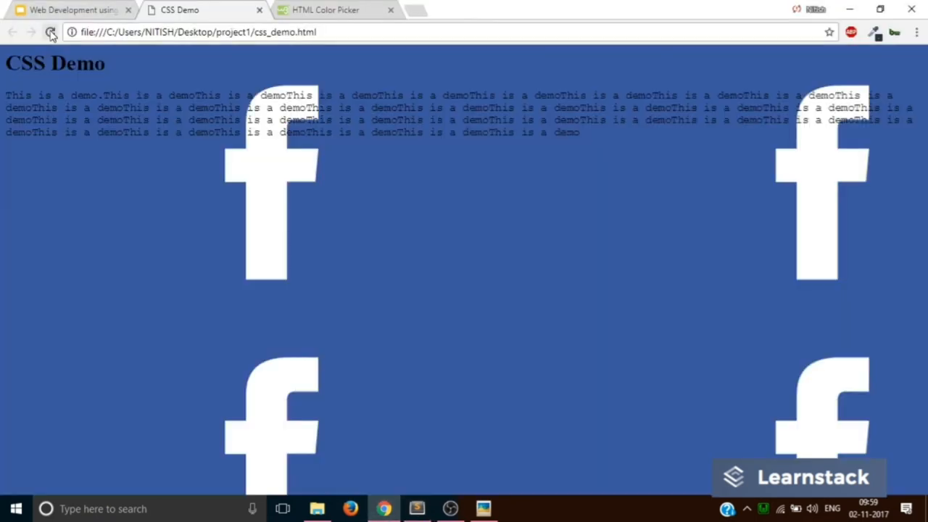
{"action": "left_click", "coordinate": [50, 32]}
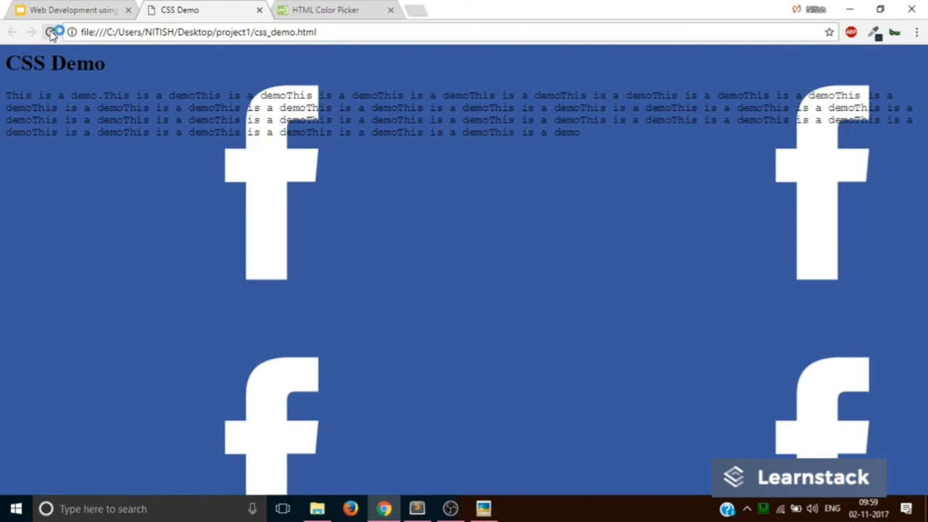
{"action": "left_click", "coordinate": [51, 32]}
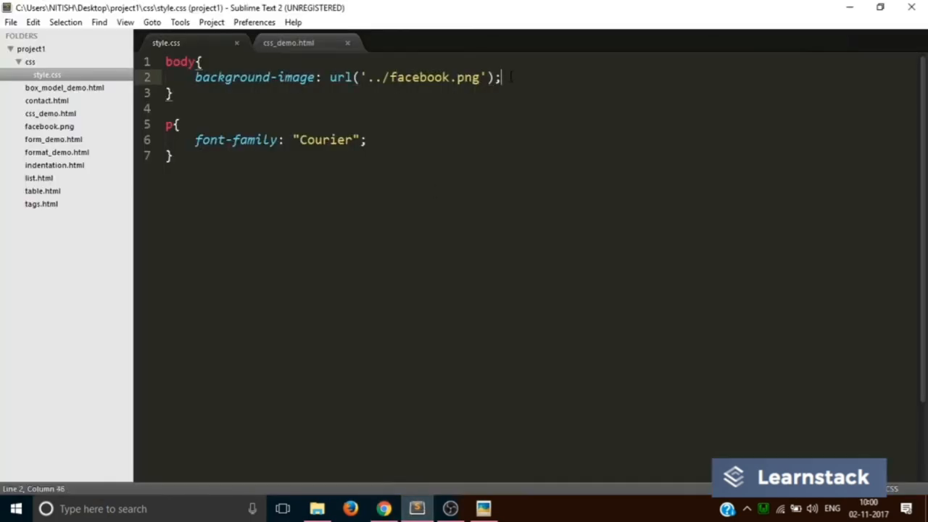
Add background-repeat: no-repeat and background-size: 100% 100% to the body rule.
{"action": "type", "text": "ba"}
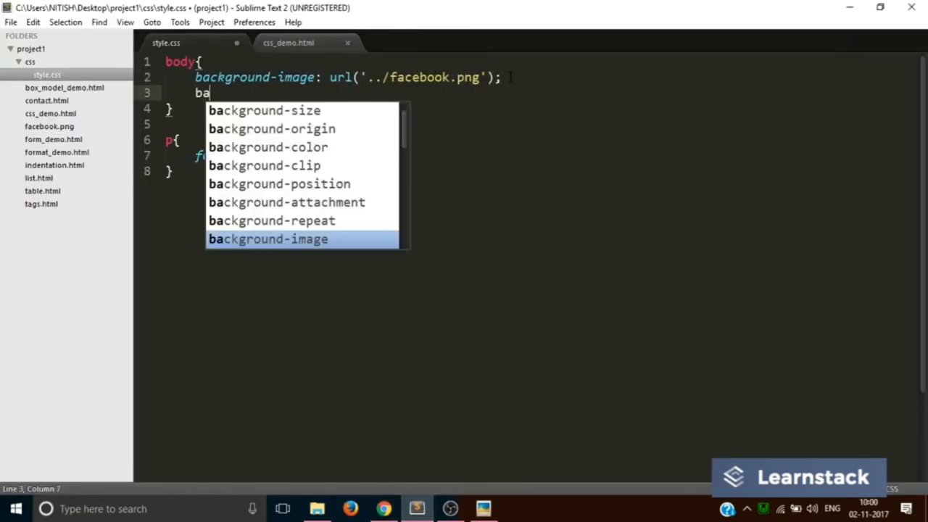
{"action": "type", "text": "ckground-repeat: no-repeat;"}
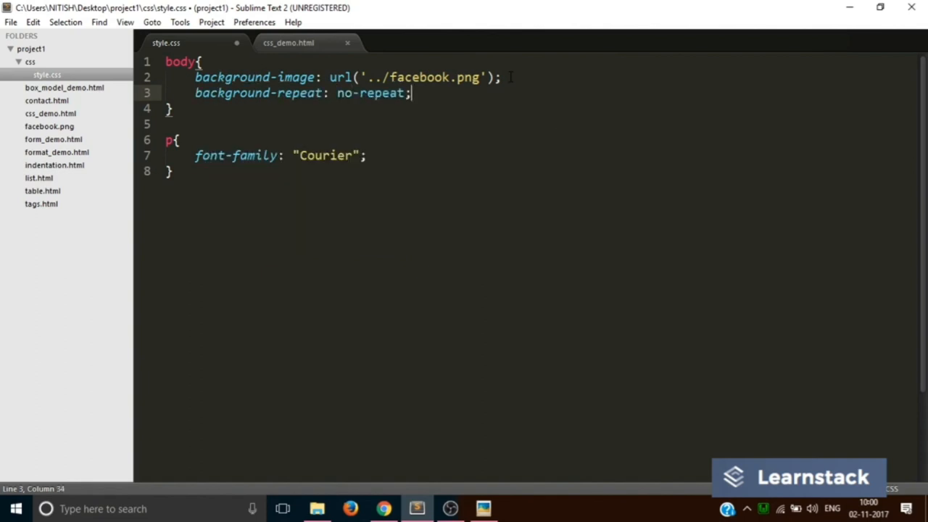
{"action": "type", "text": "background-size: 100"}
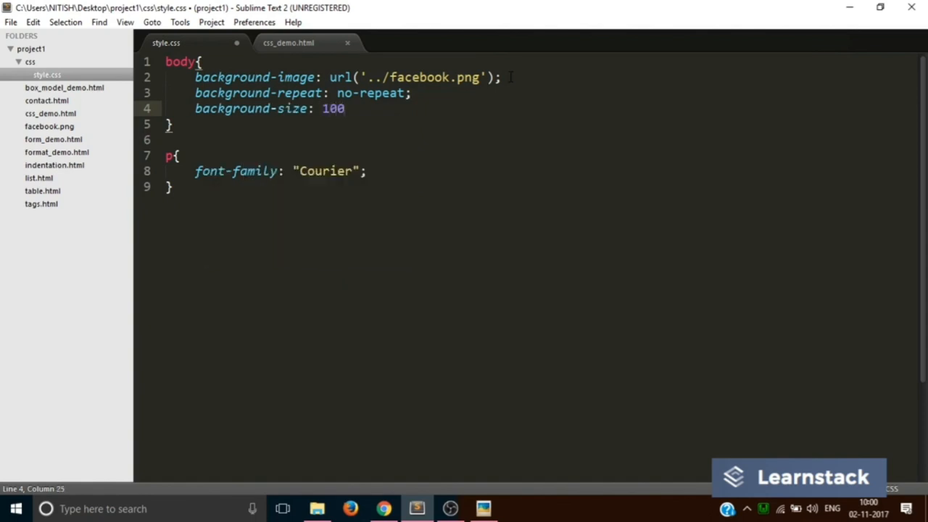
{"action": "type", "text": "% 100%;"}
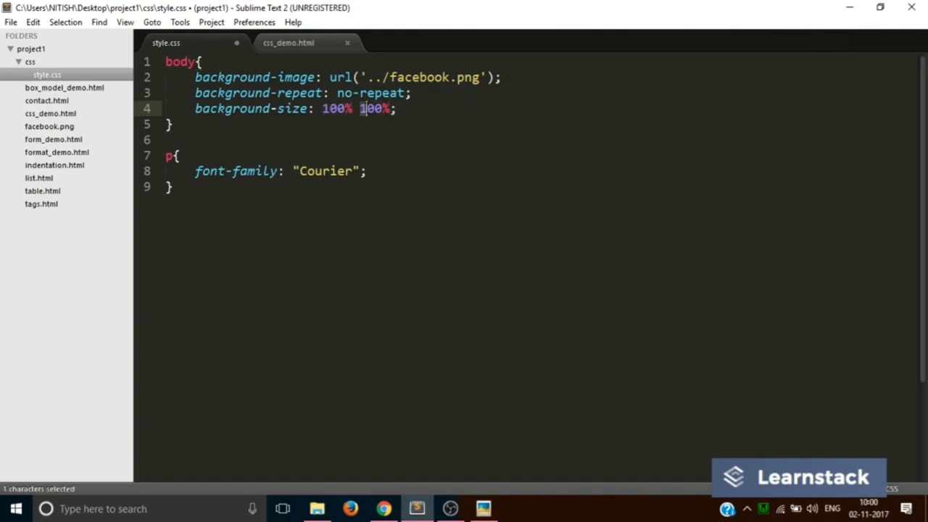
Save the stylesheet and check the single stretched logo on the demo page.
{"action": "left_click", "coordinate": [11, 21]}
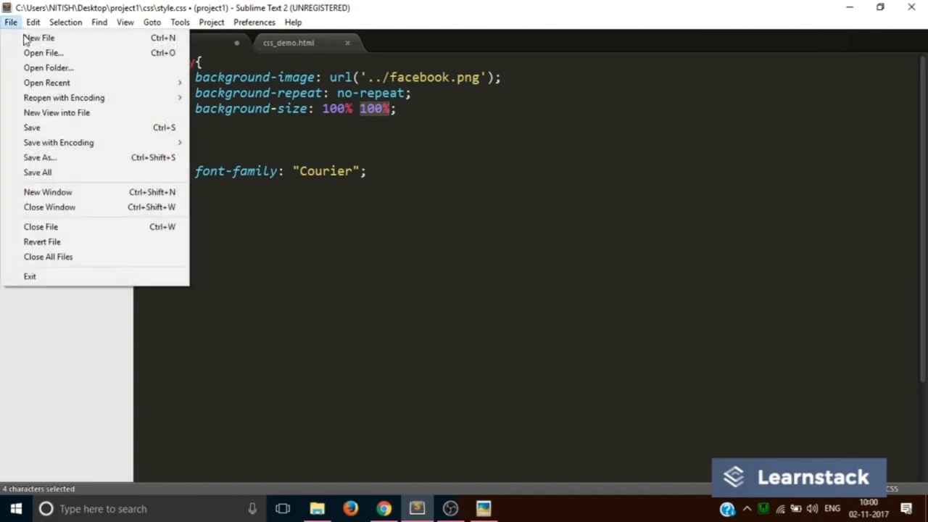
{"action": "left_click", "coordinate": [383, 507]}
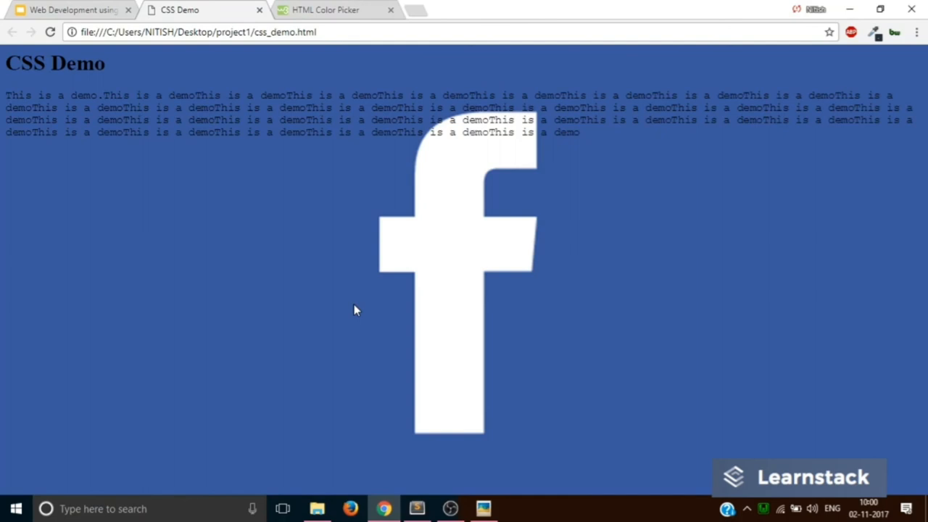
{"action": "left_click", "coordinate": [415, 508]}
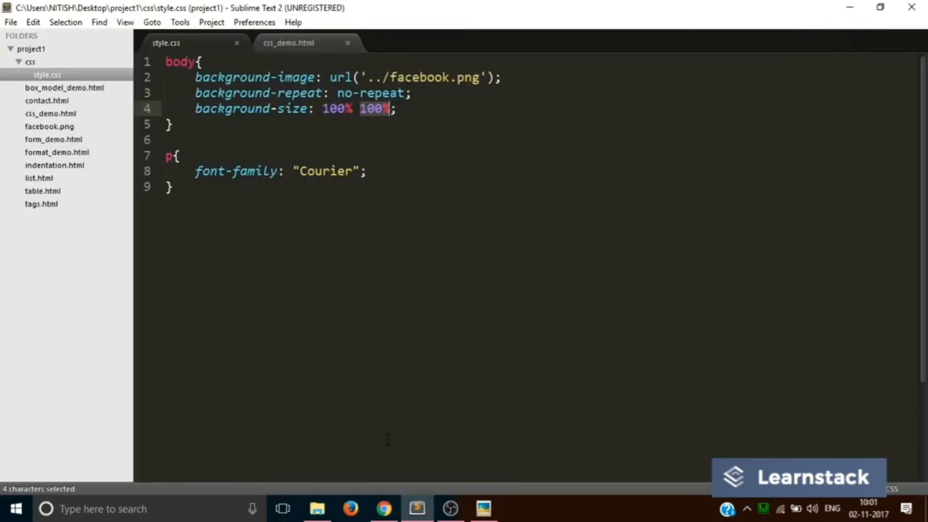
Browse the Google Images wallpaper results and open the sunset lake picture.
{"action": "left_click", "coordinate": [383, 508]}
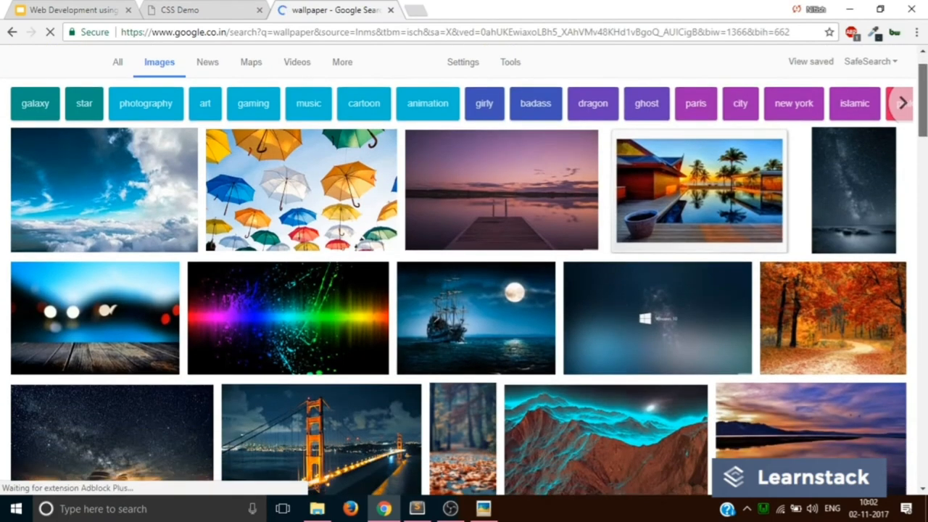
{"action": "scroll", "scroll_direction": "down", "scroll_amount": 3}
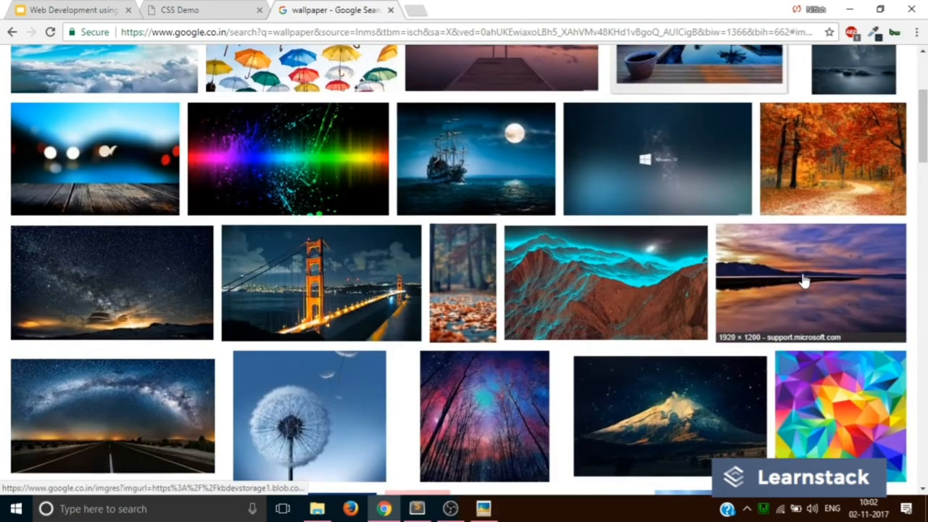
{"action": "left_click", "coordinate": [810, 283]}
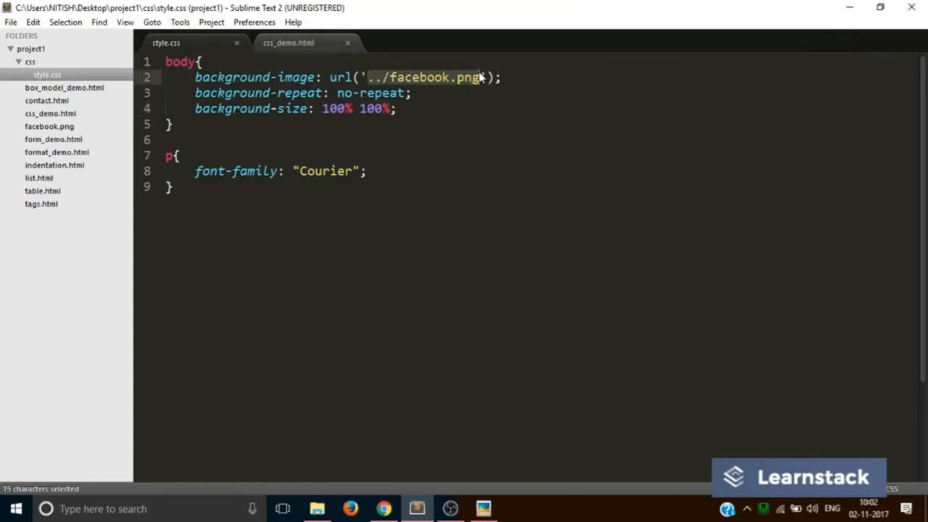
Point the body background-image at the online sunset wallpaper URL and save style.css.
{"action": "type", "text": "https://kbdevstorage1.blob.core.windows.net/asset-blobs/19201_en_1"}
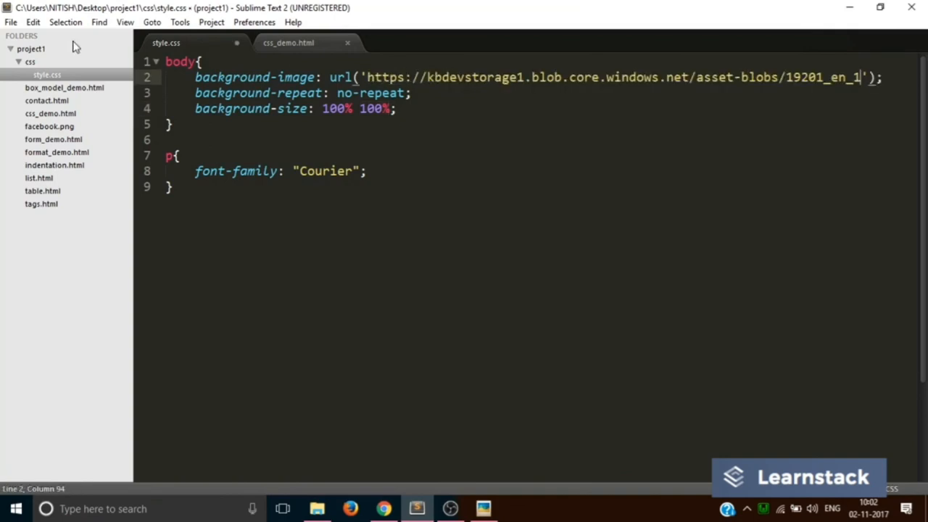
{"action": "key", "text": "ctrl+s"}
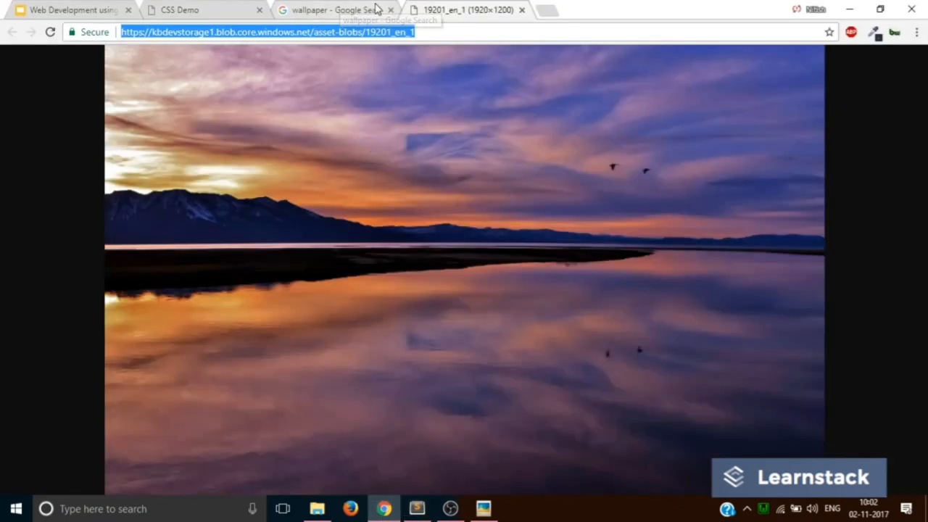
{"action": "left_click", "coordinate": [180, 9]}
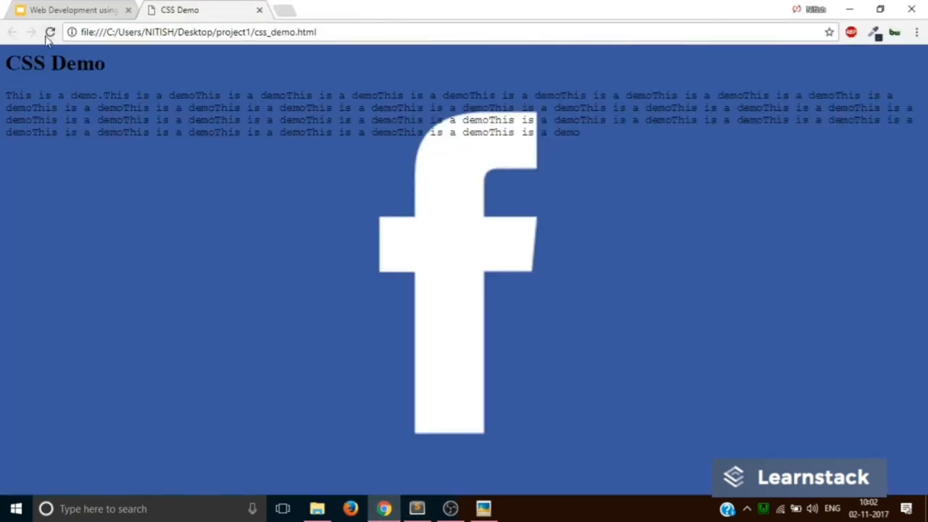